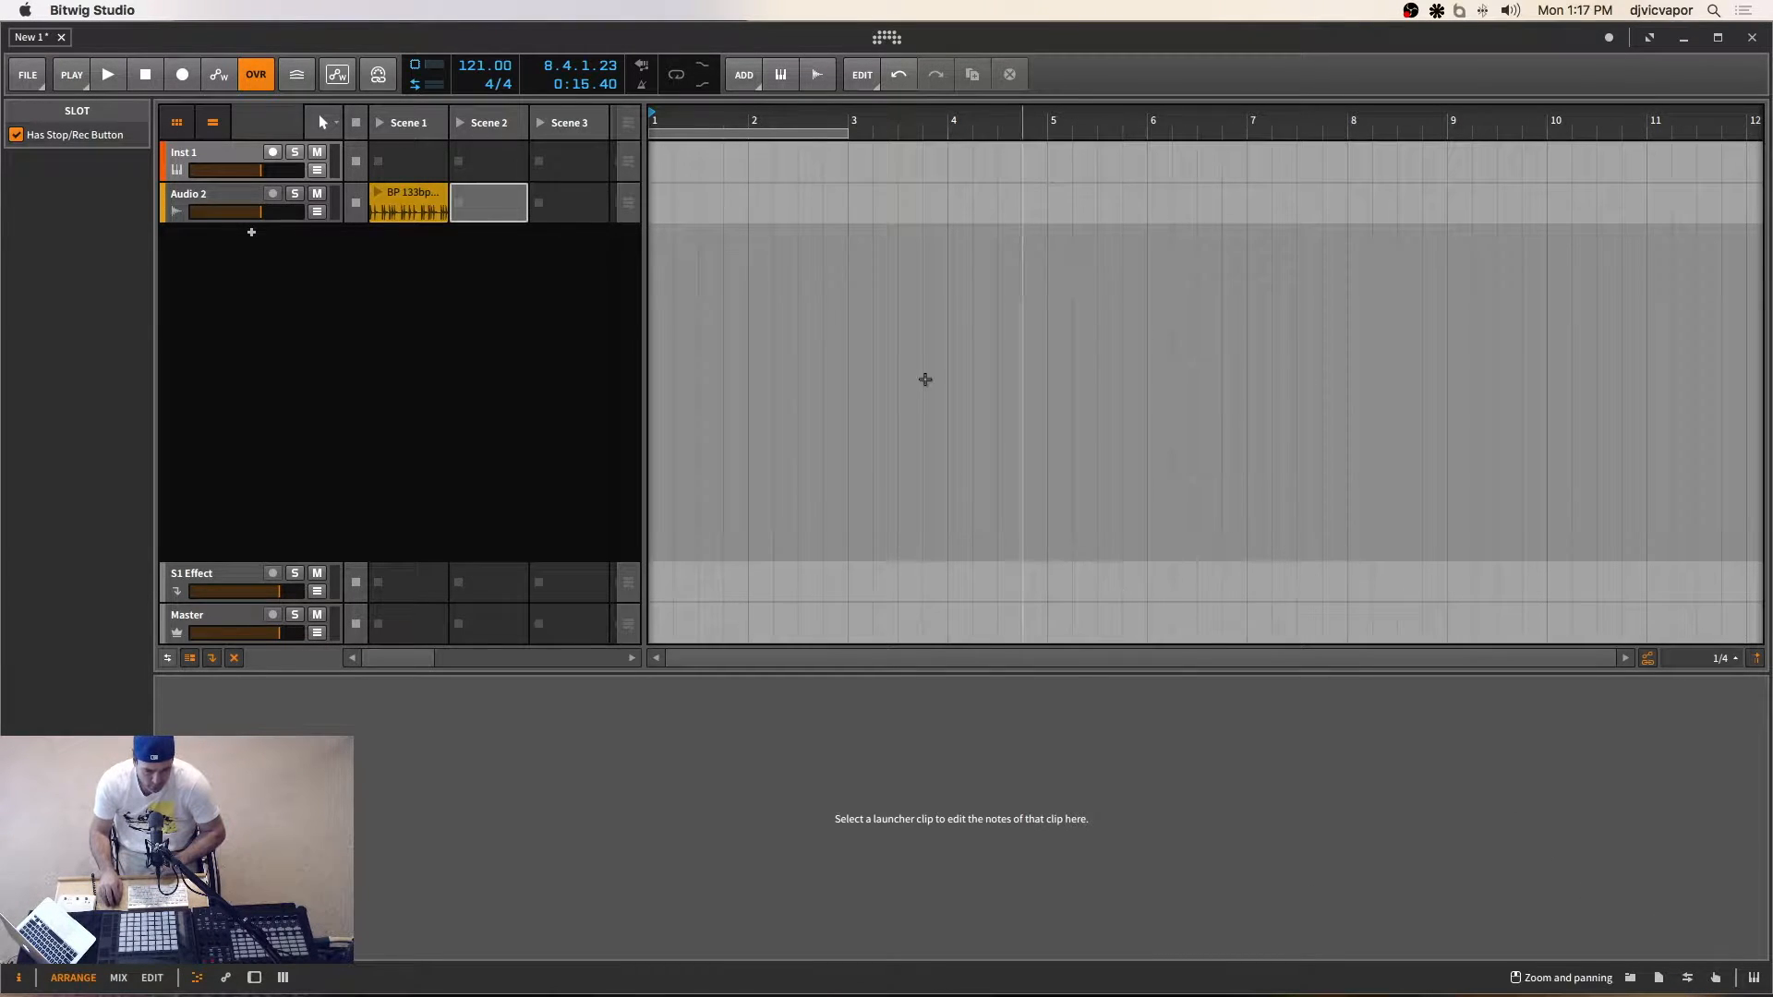
Open the sample browser popup on Audio 2's empty Scene 2 clip slot.
{"action": "left_click", "coordinate": [487, 202]}
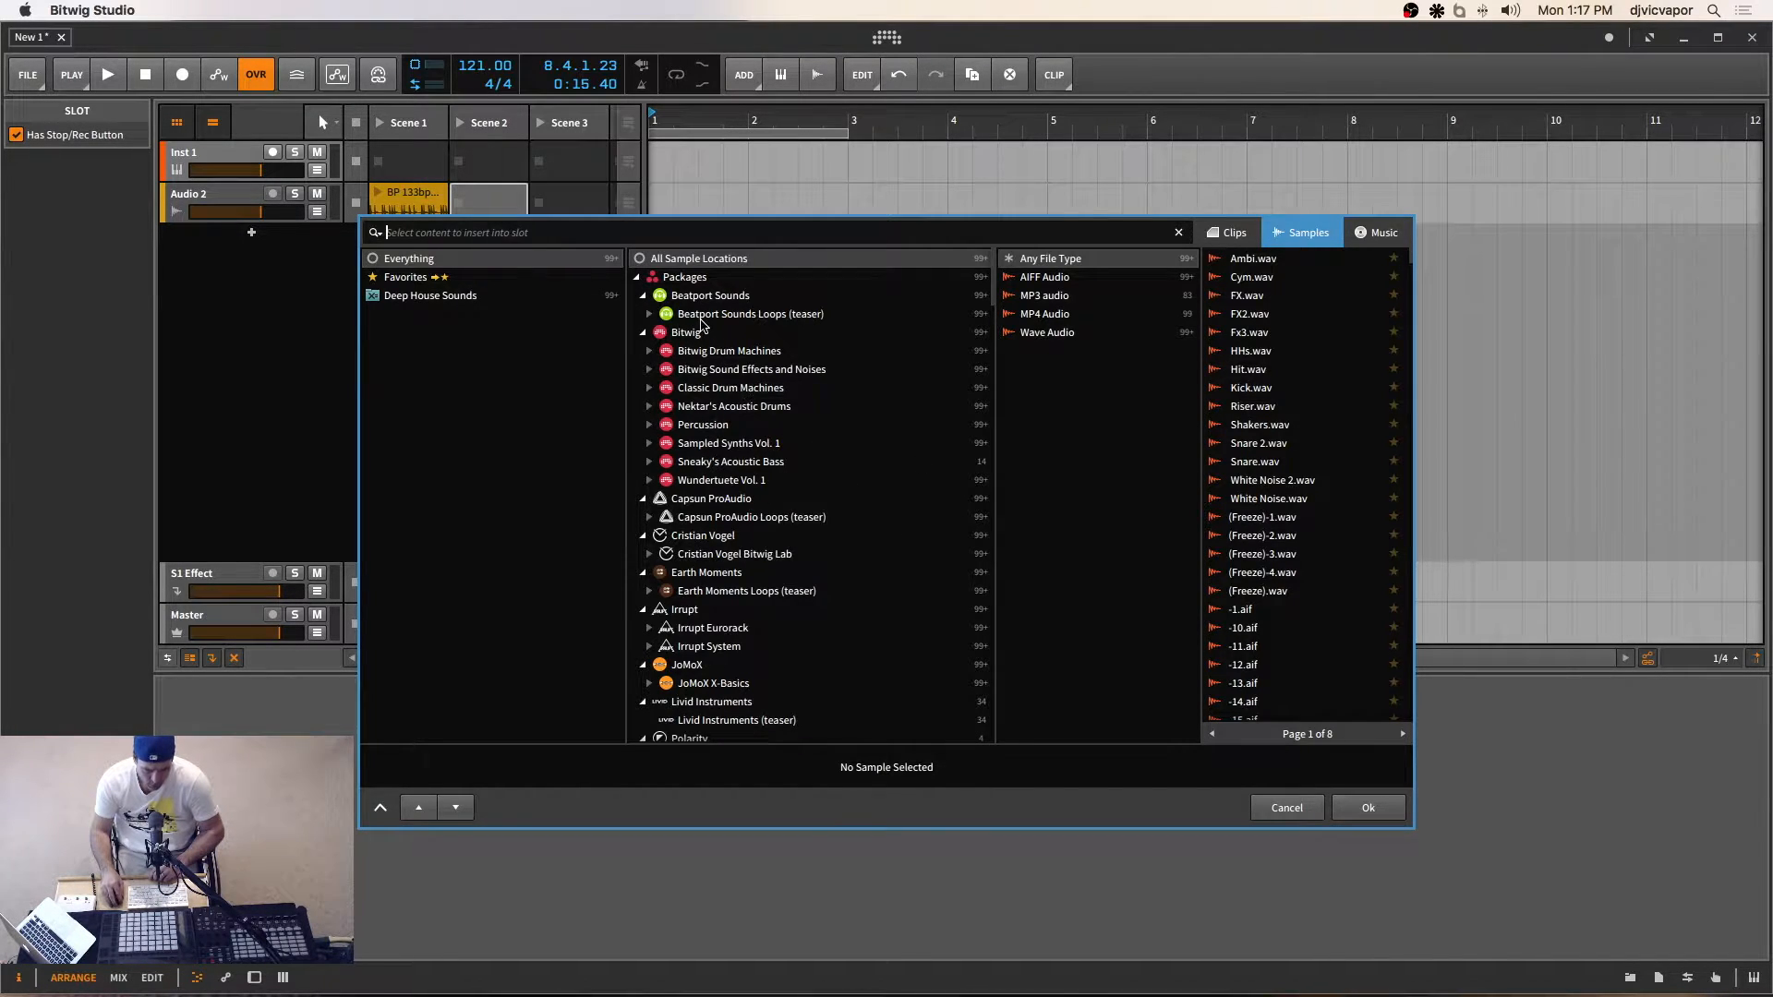
Preview the BP 132bpm Like Rubber 01-Full loop from Beatport Sounds Loops' Dirty Breaks folder.
{"action": "left_click", "coordinate": [650, 313]}
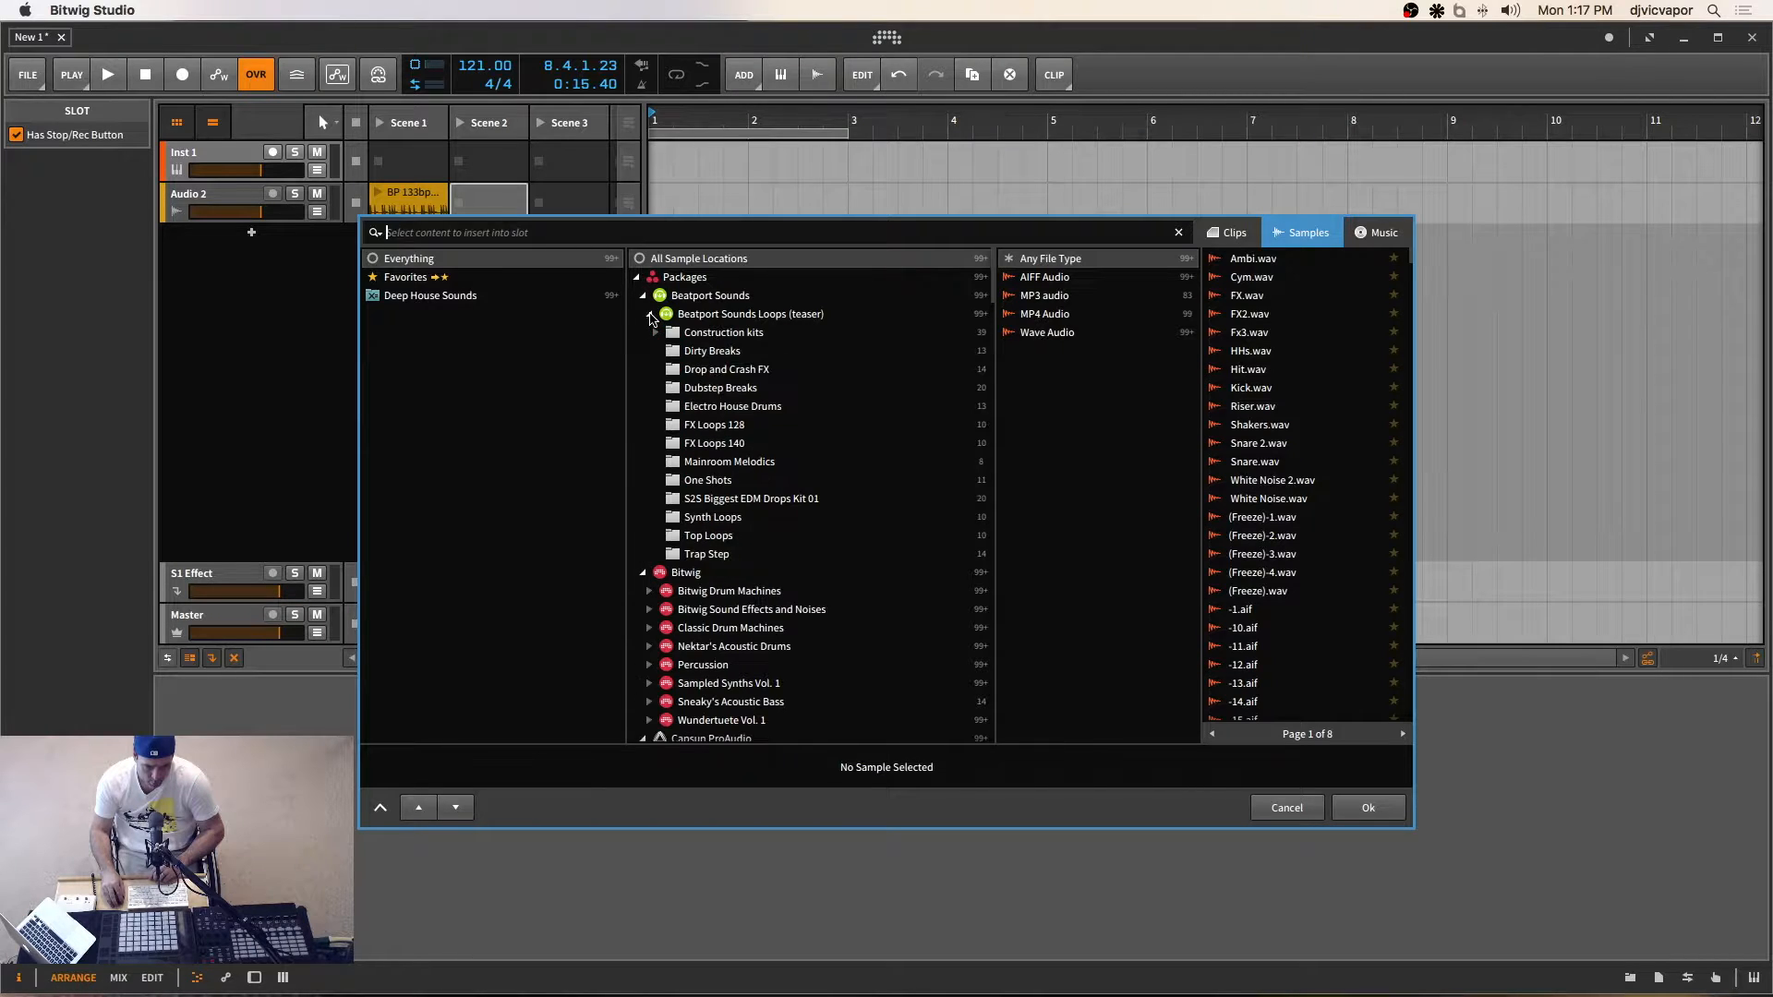
{"action": "left_click", "coordinate": [712, 351]}
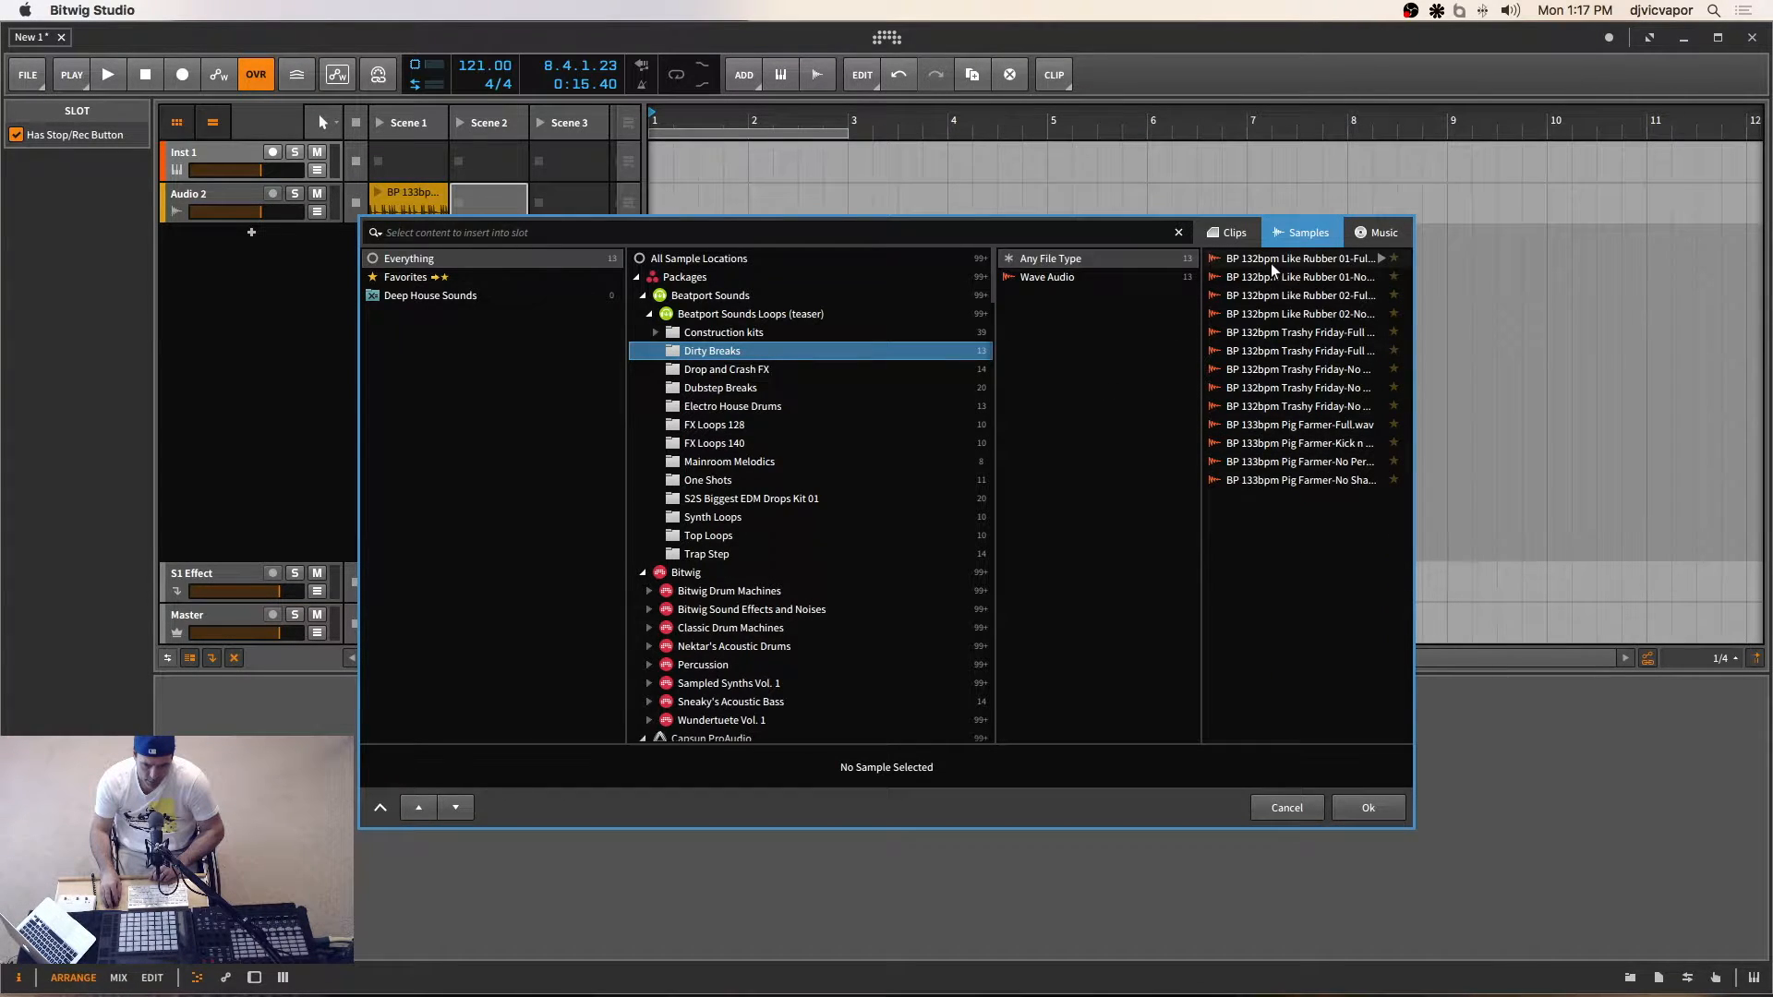
{"action": "left_click", "coordinate": [1300, 258]}
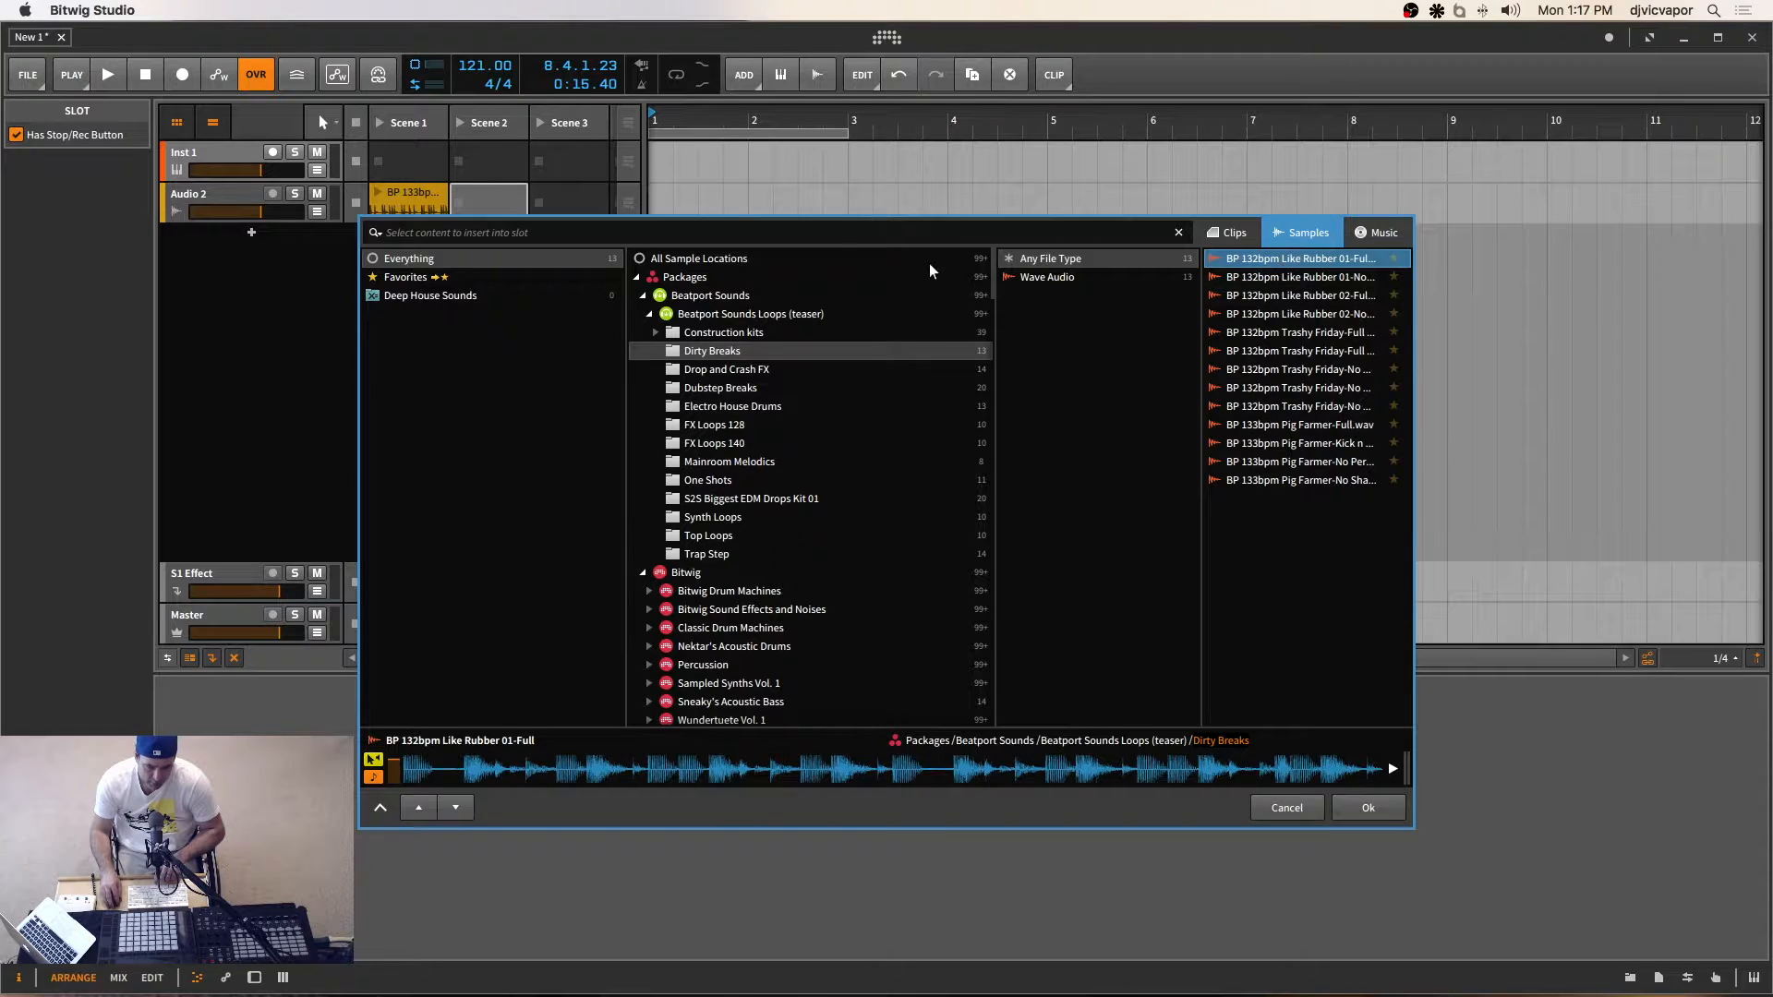
{"action": "mouse_move", "coordinate": [1303, 610]}
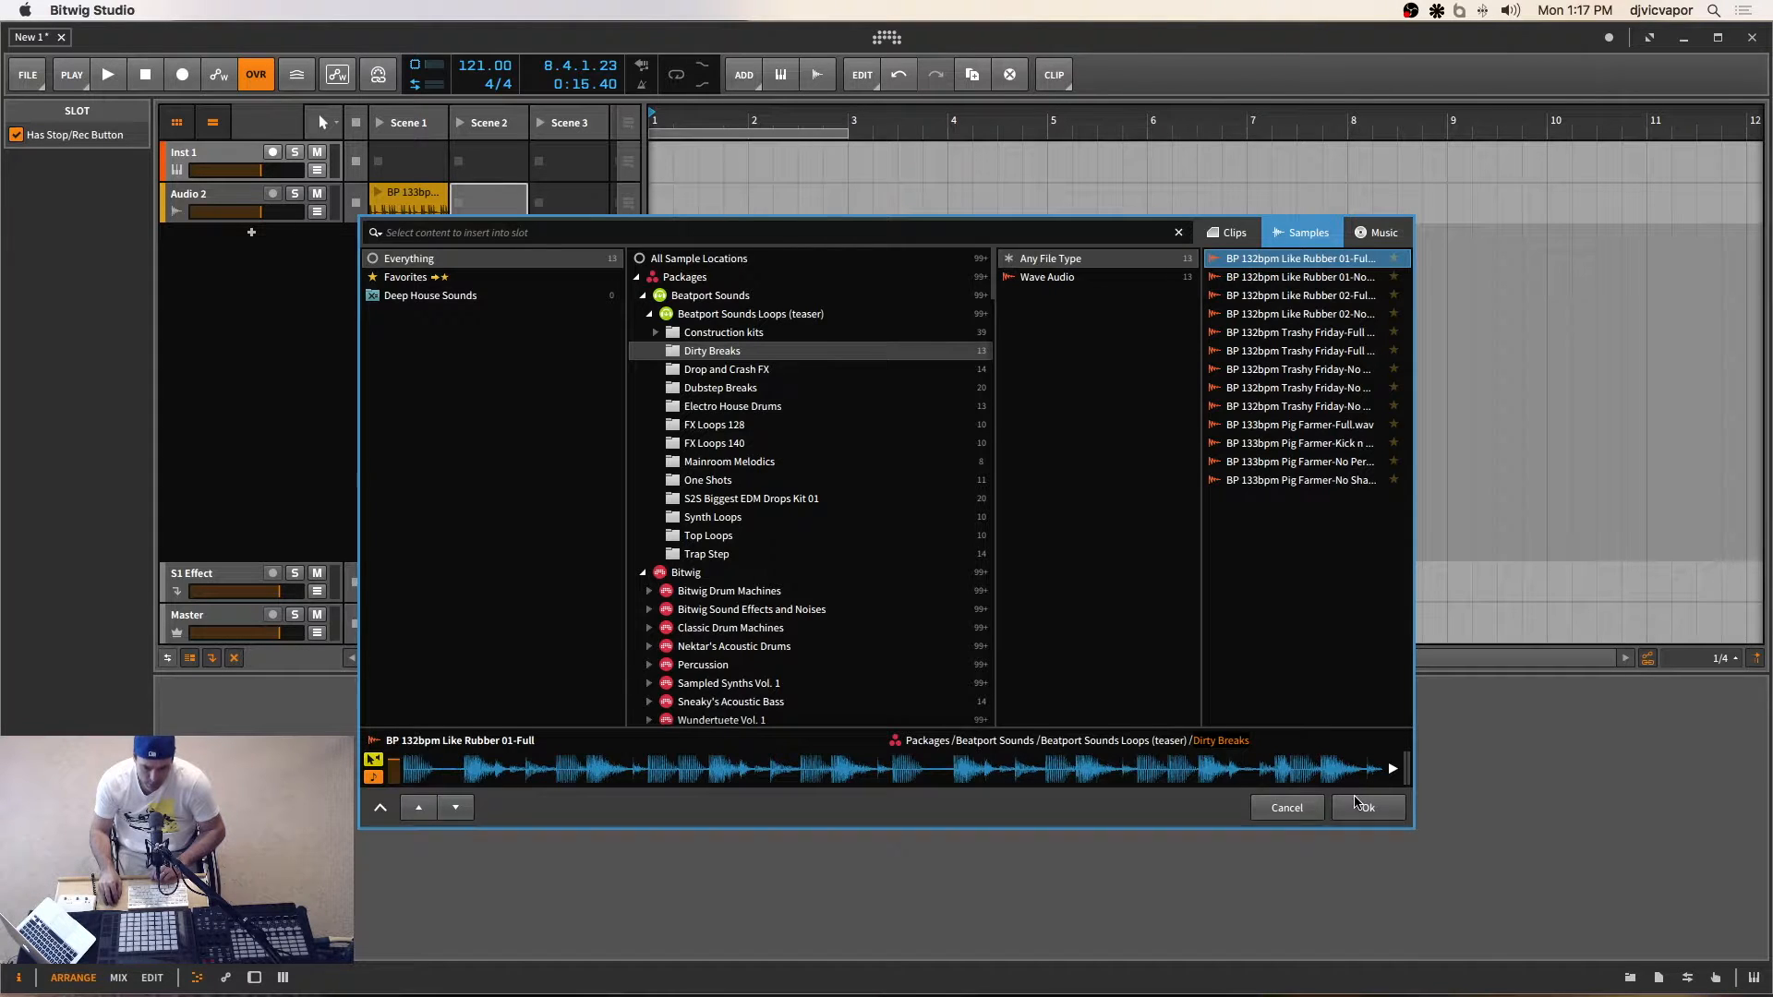
Insert the Like Rubber loop into Scene 2, then play the Pig Farmer and Like Rubber clips.
{"action": "left_click", "coordinate": [1365, 807]}
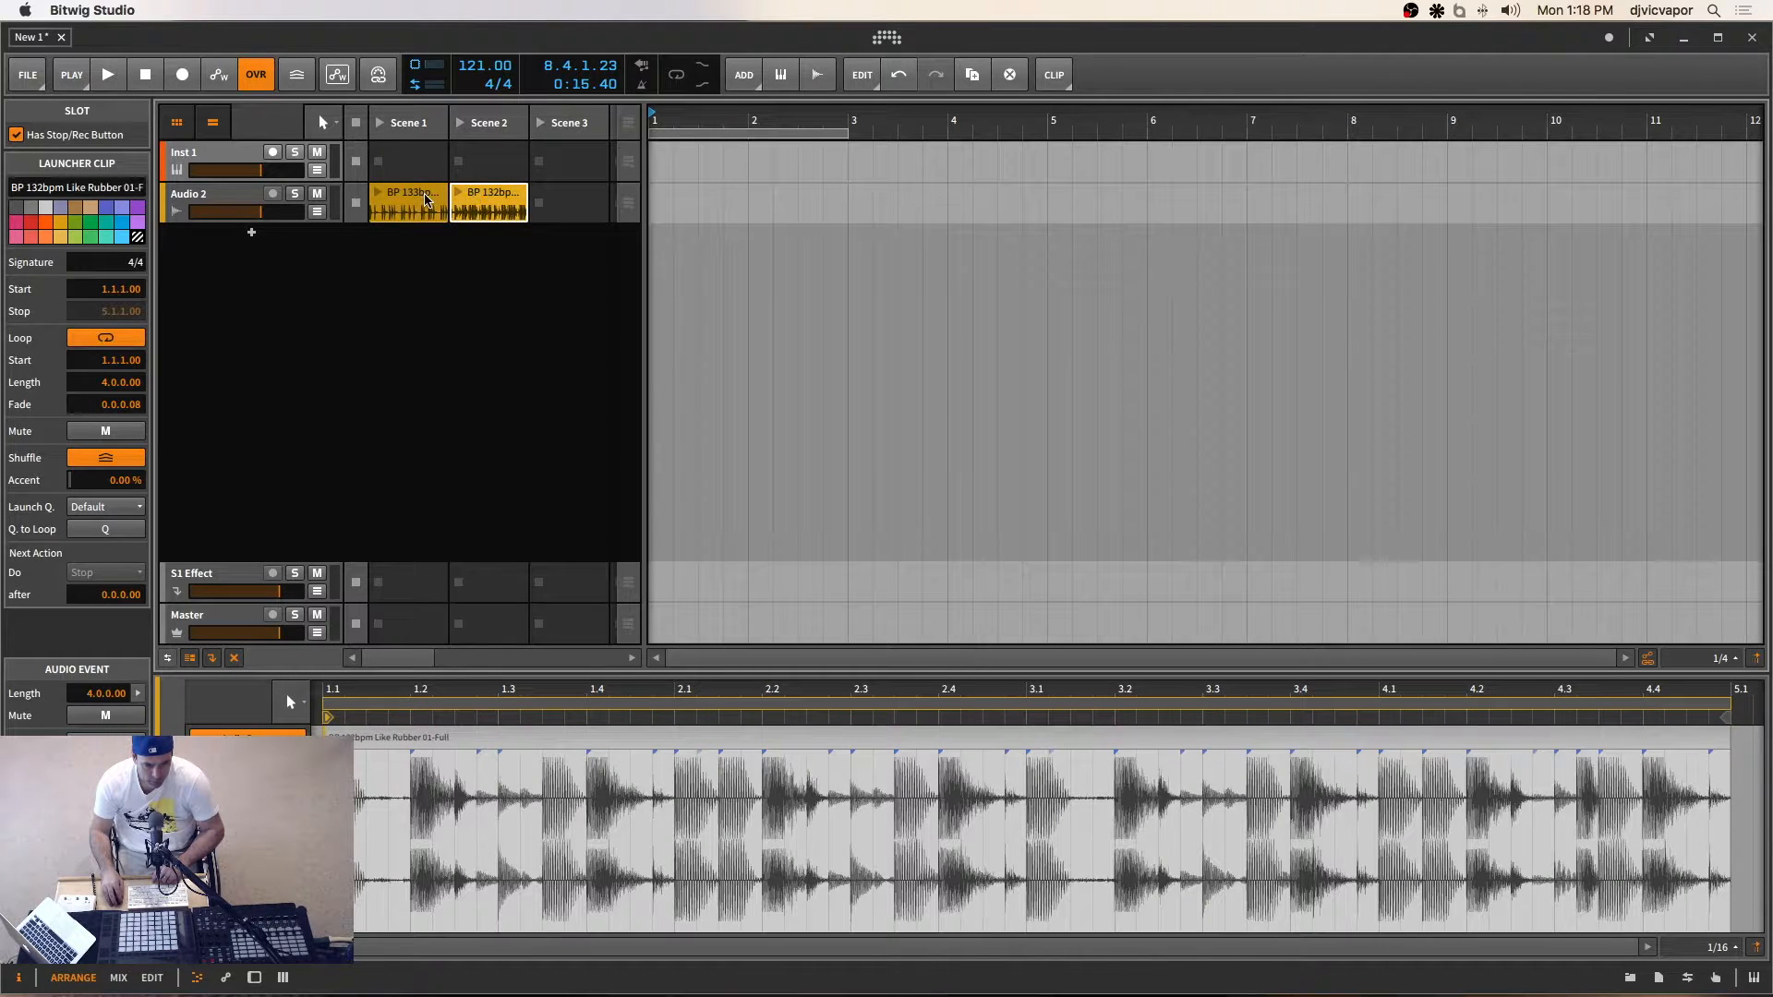
{"action": "left_click", "coordinate": [407, 201]}
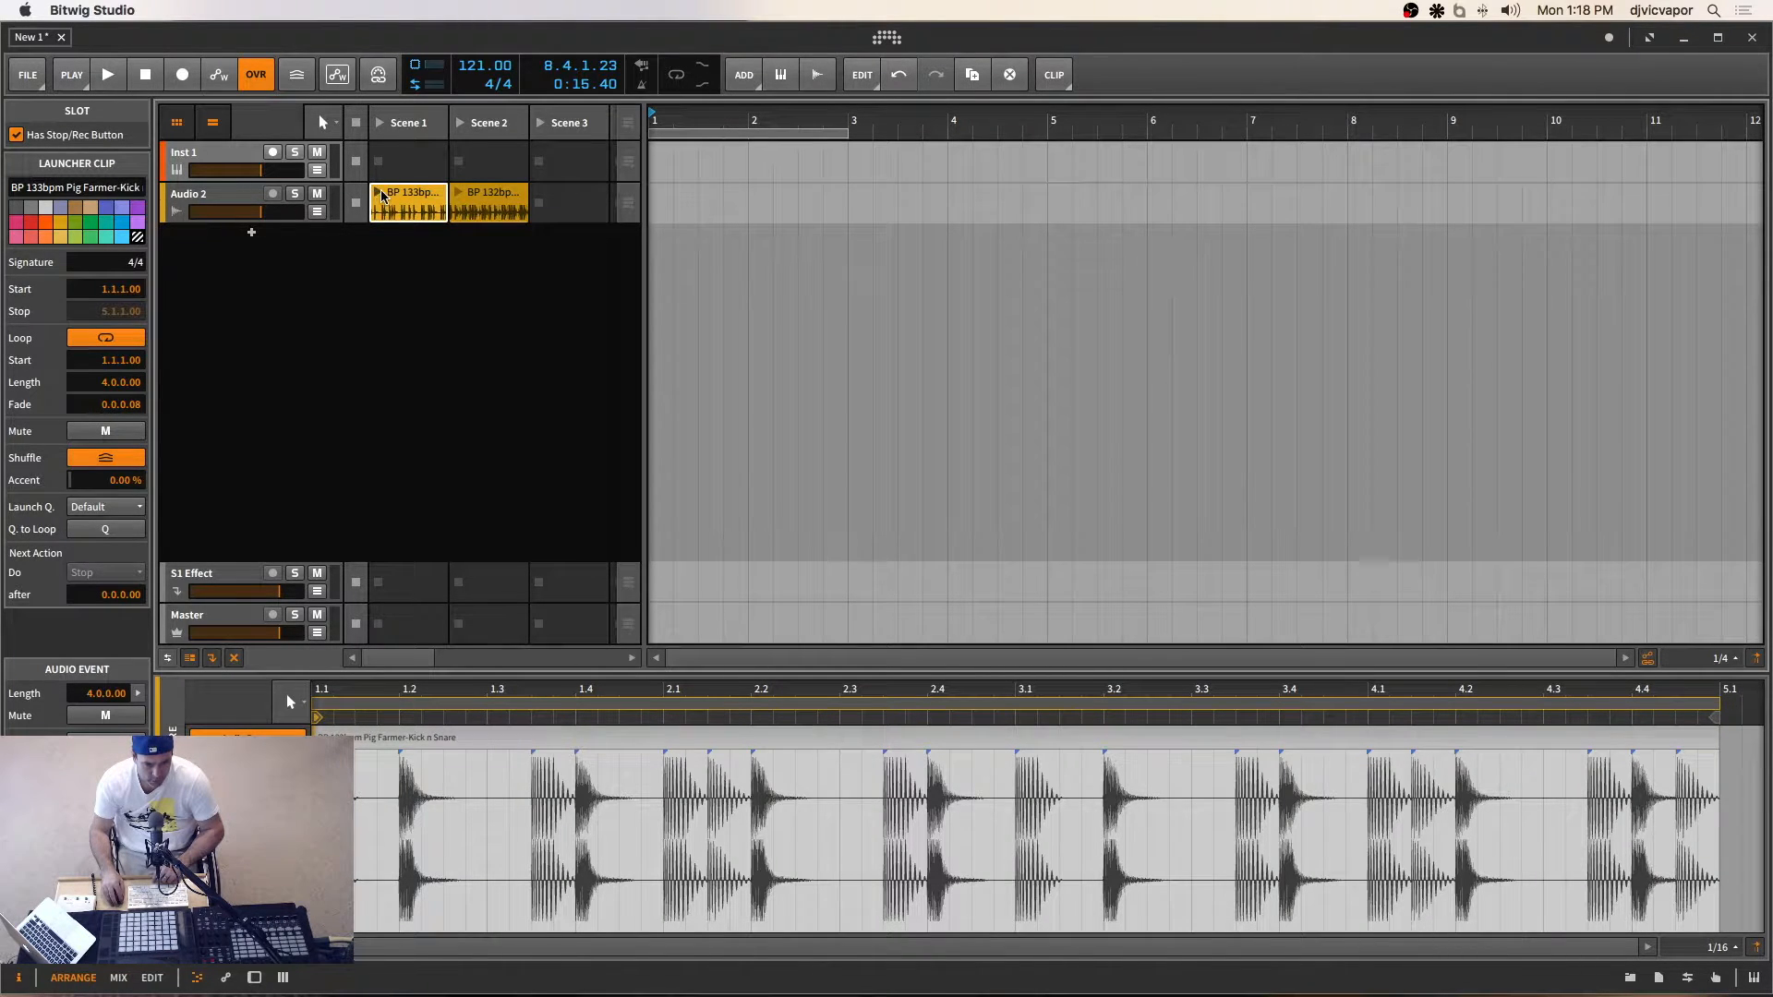
{"action": "left_click", "coordinate": [107, 75]}
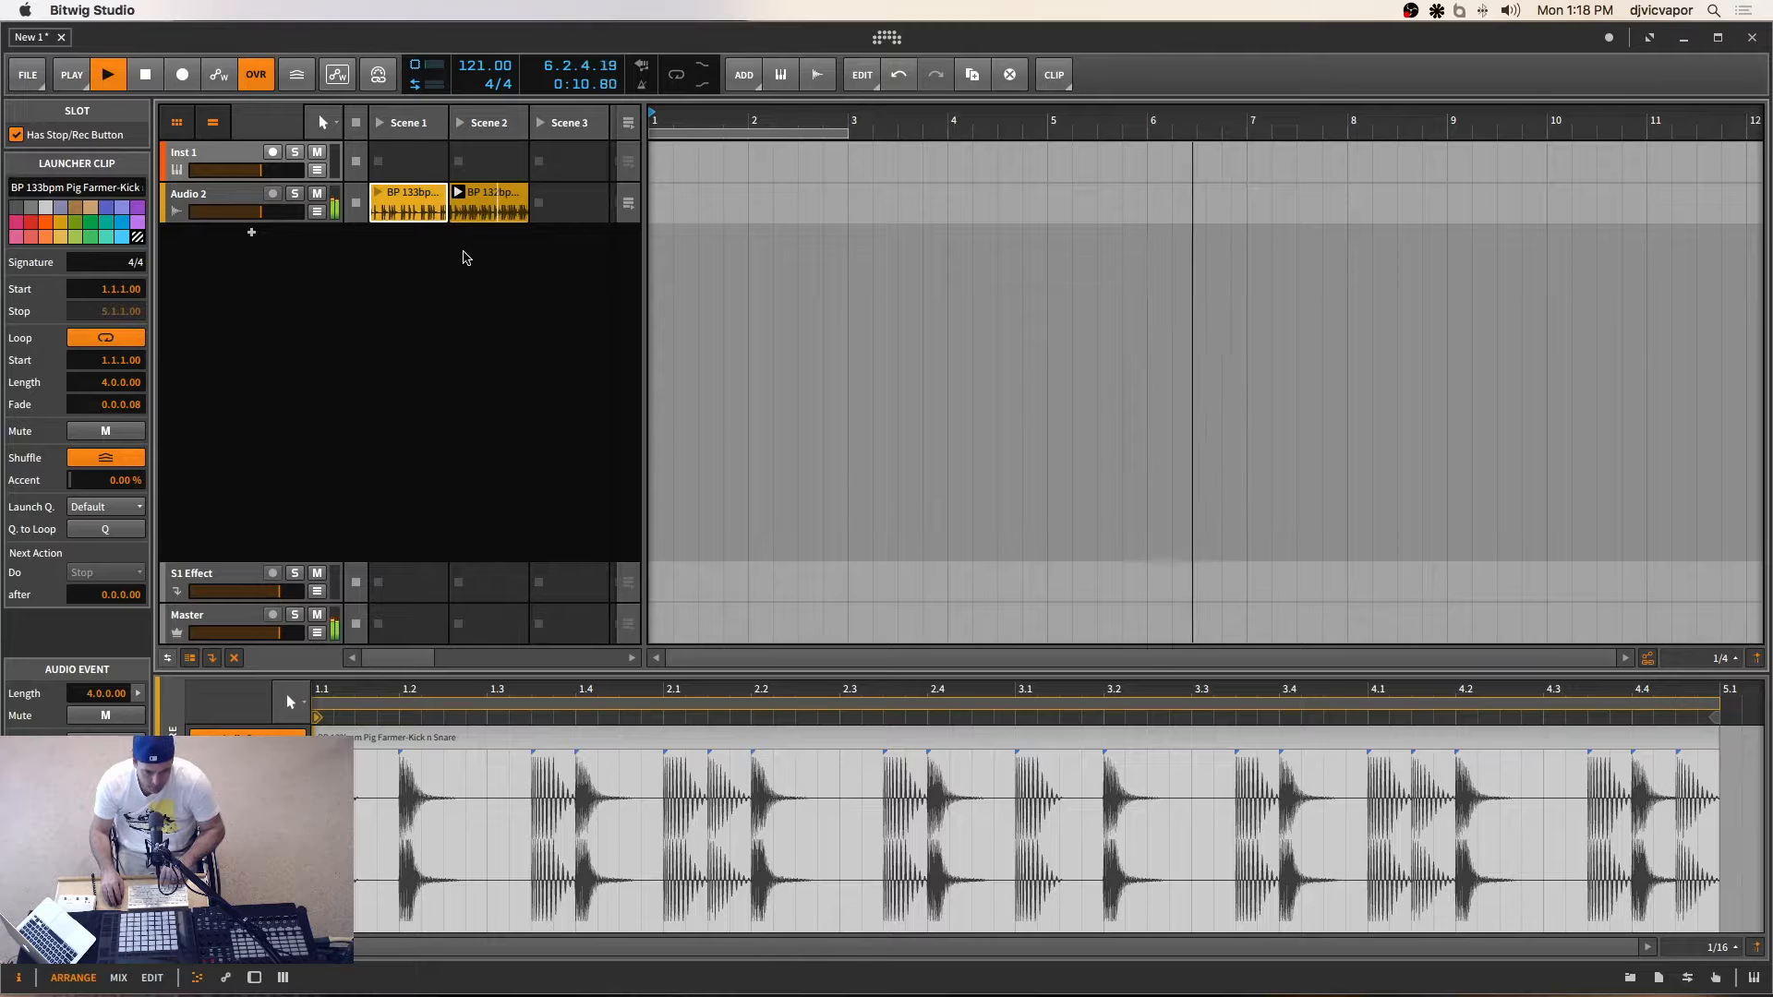
{"action": "left_click", "coordinate": [145, 74]}
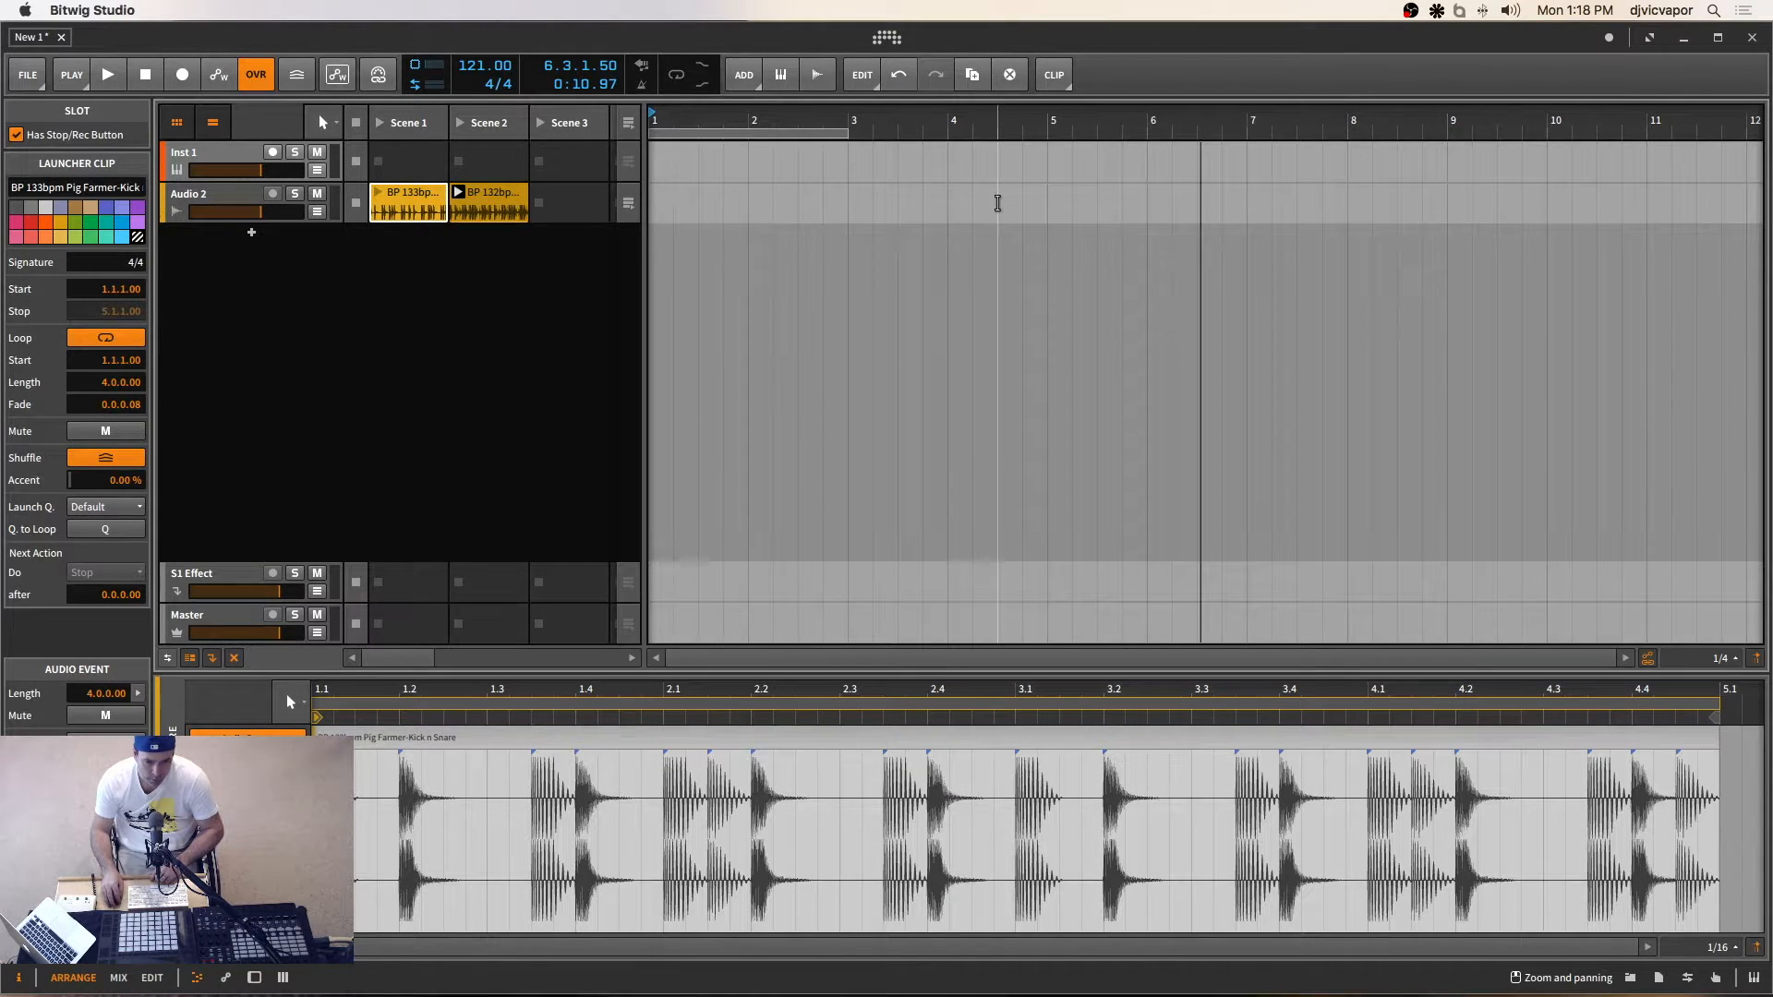
{"action": "mouse_move", "coordinate": [997, 210]}
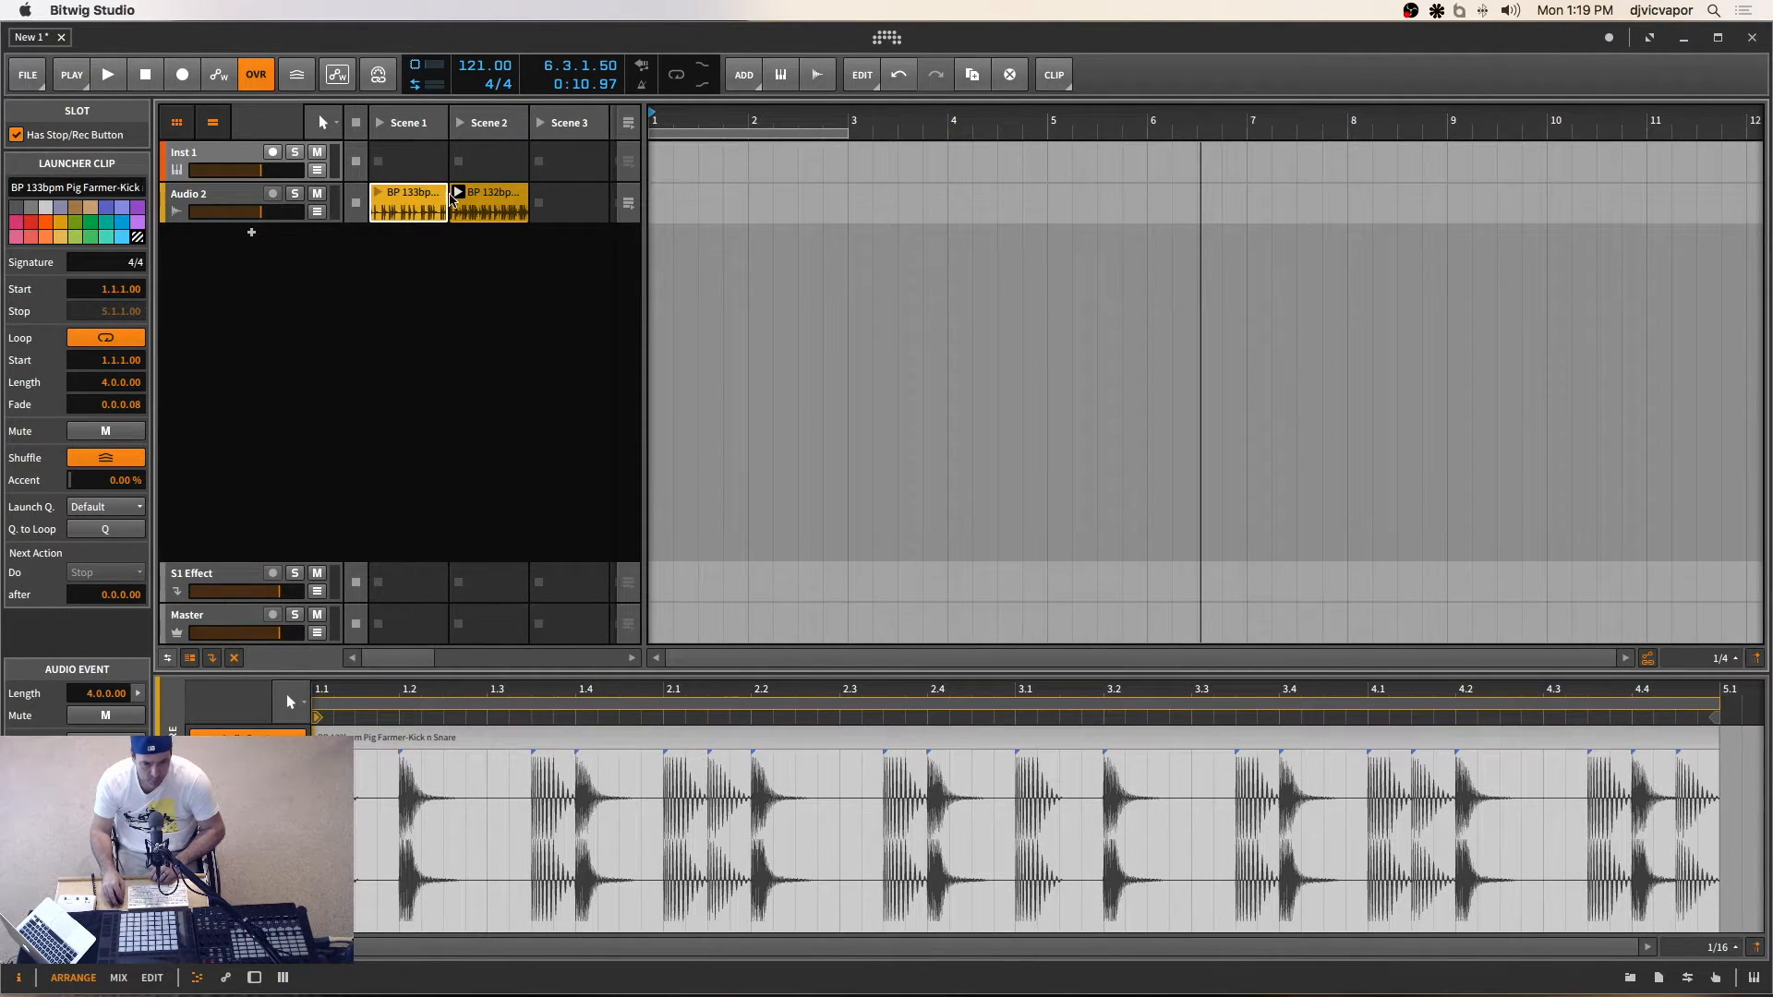
{"action": "left_click", "coordinate": [106, 75]}
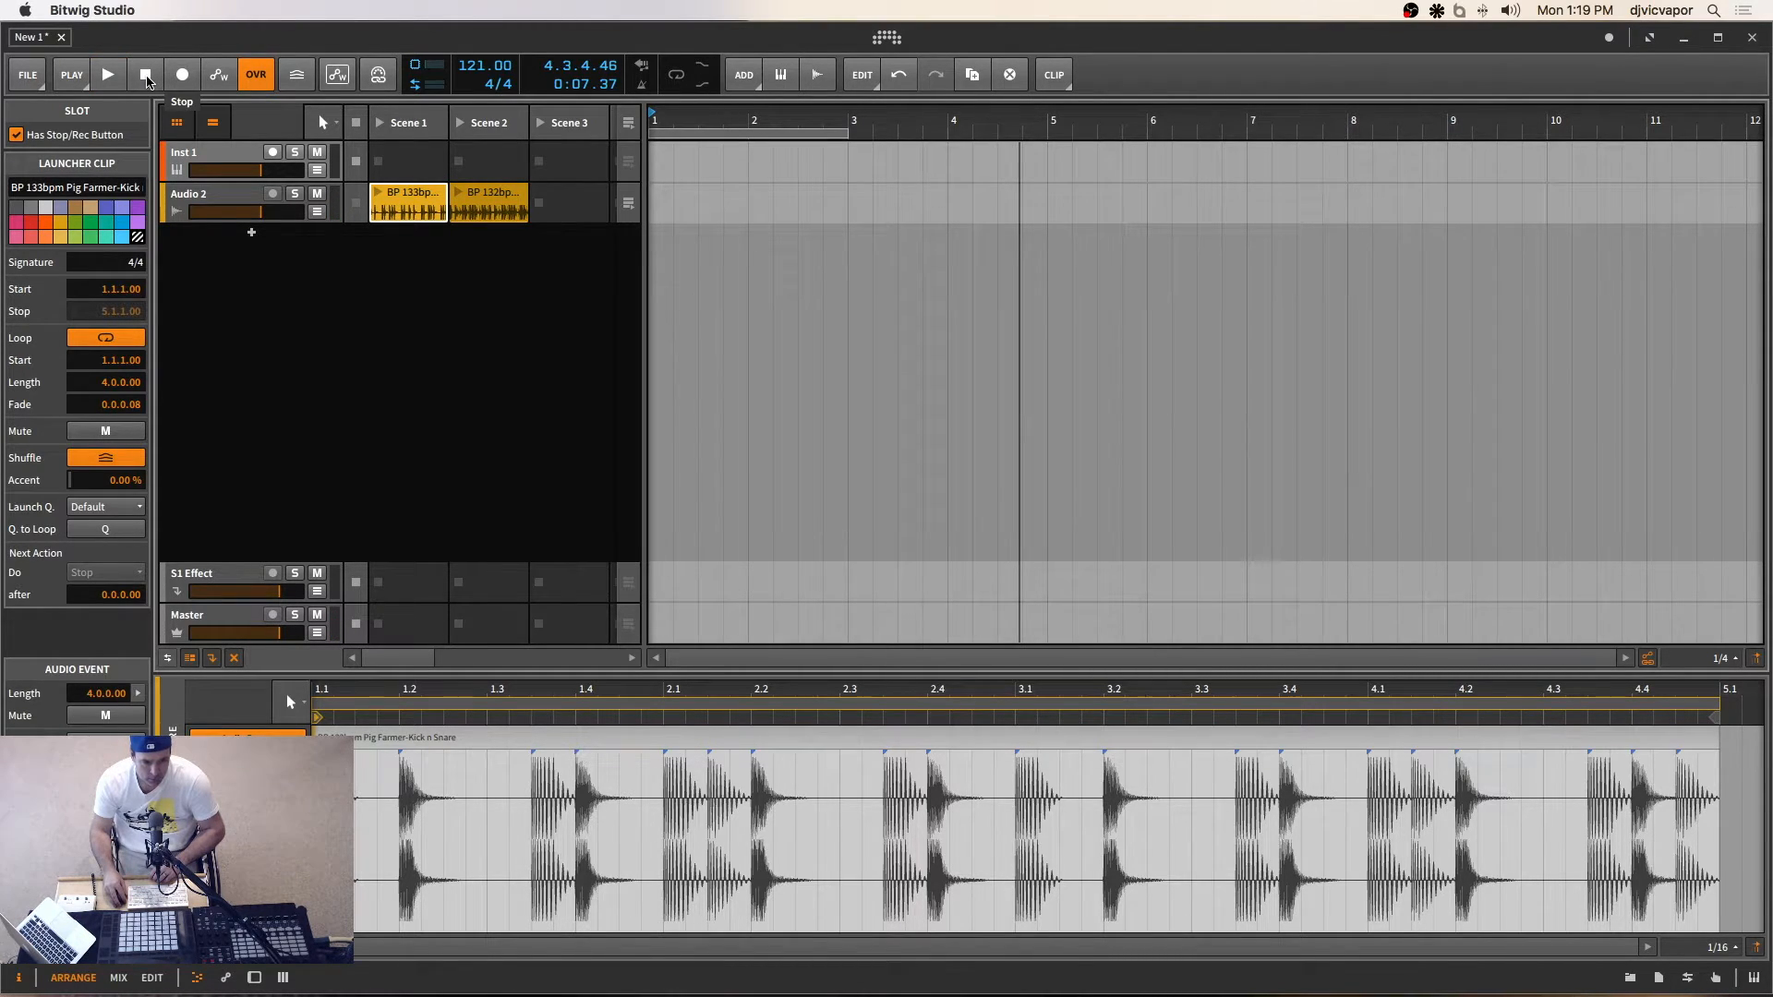
Record Pig Farmer followed by Like Rubber into Audio 2's arrangement over eight bars.
{"action": "left_click", "coordinate": [144, 75]}
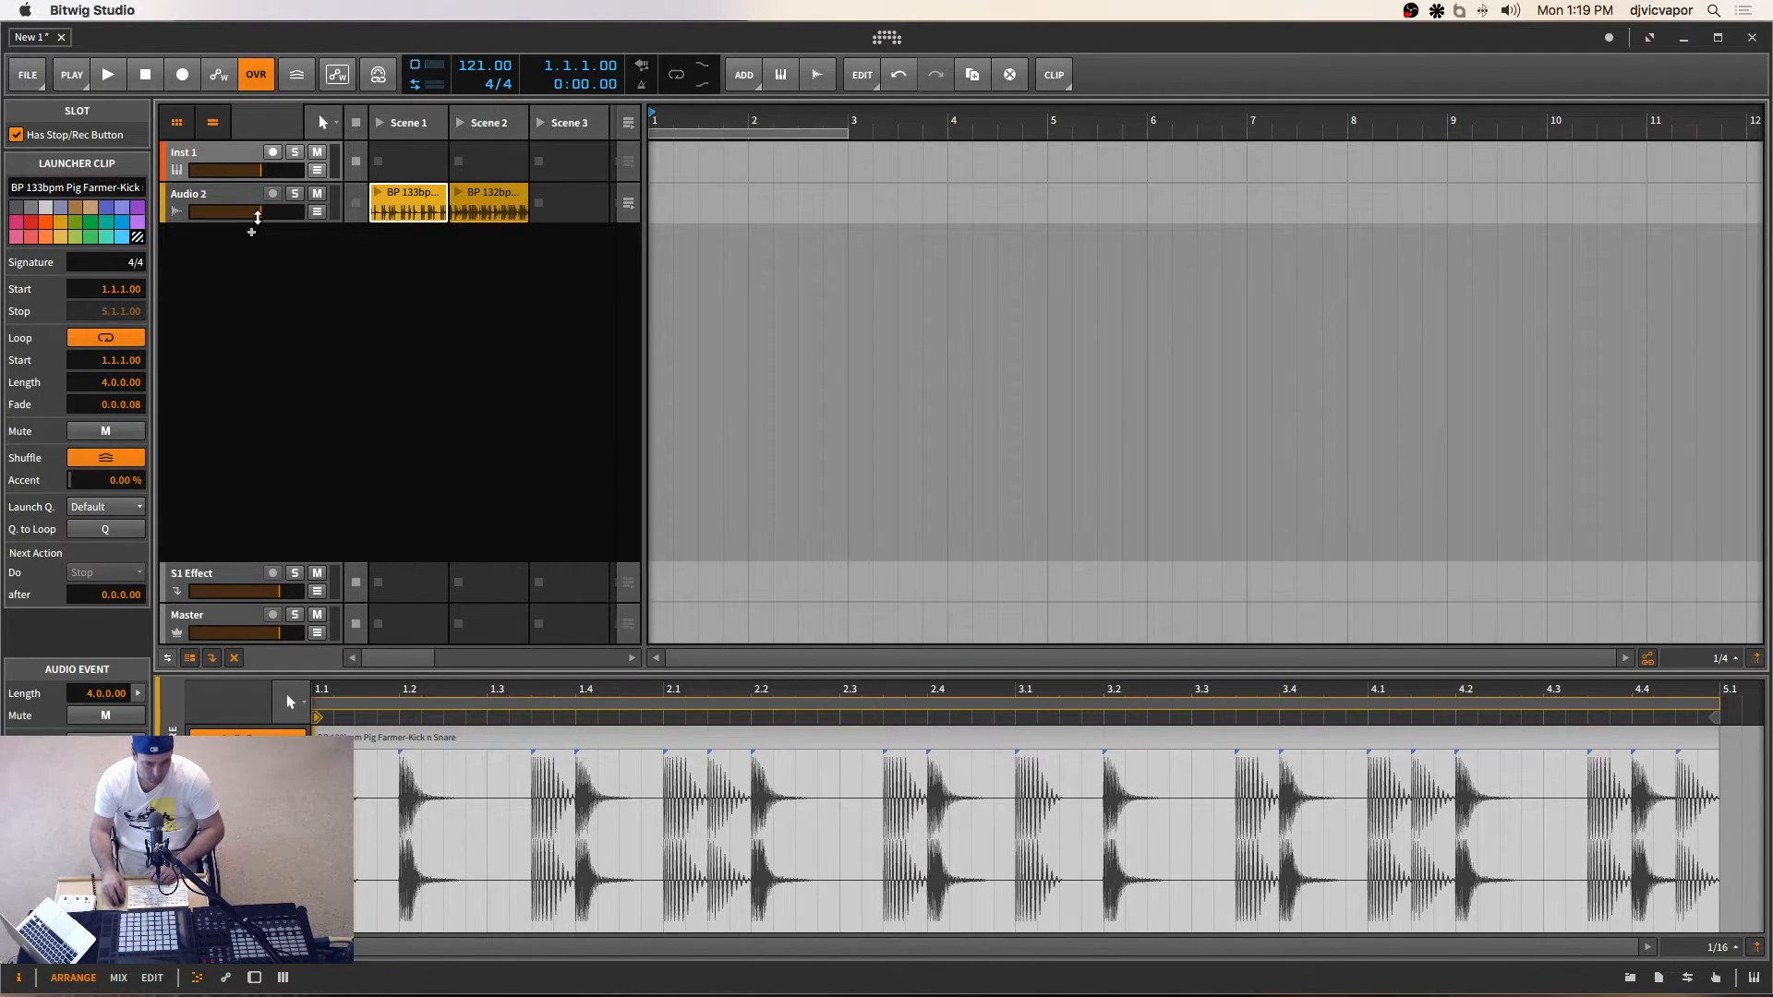
{"action": "left_click", "coordinate": [182, 75]}
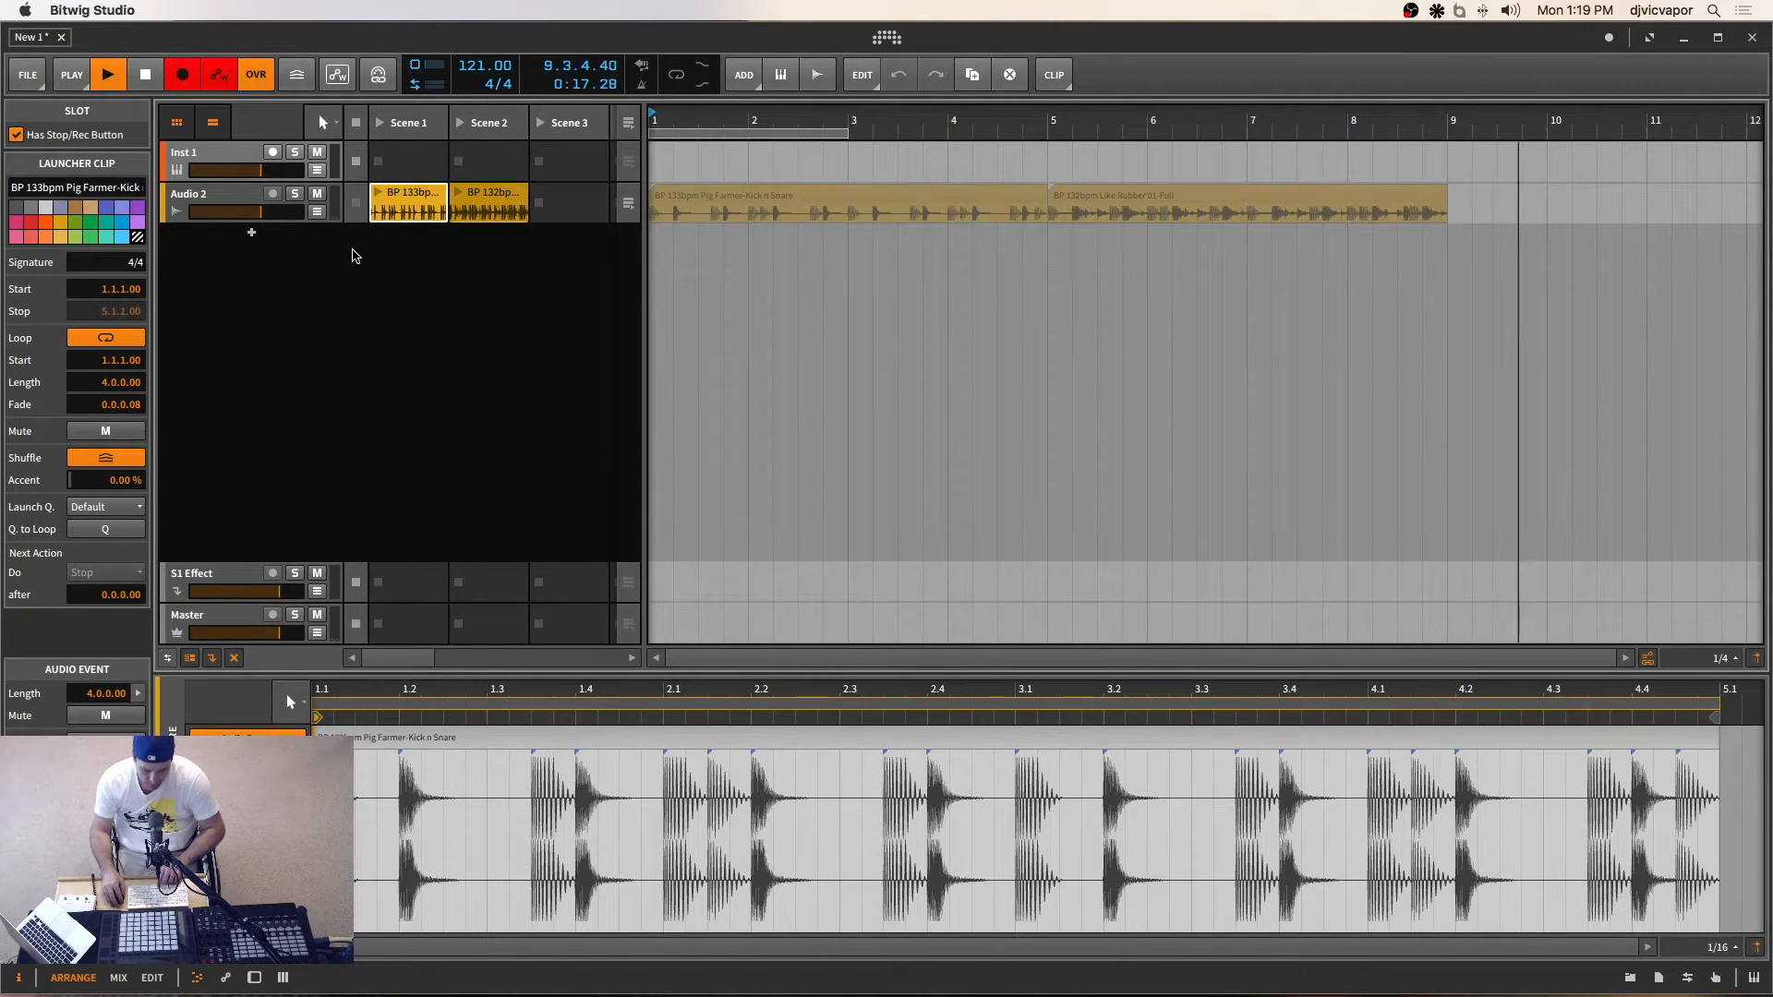
{"action": "left_click", "coordinate": [109, 74]}
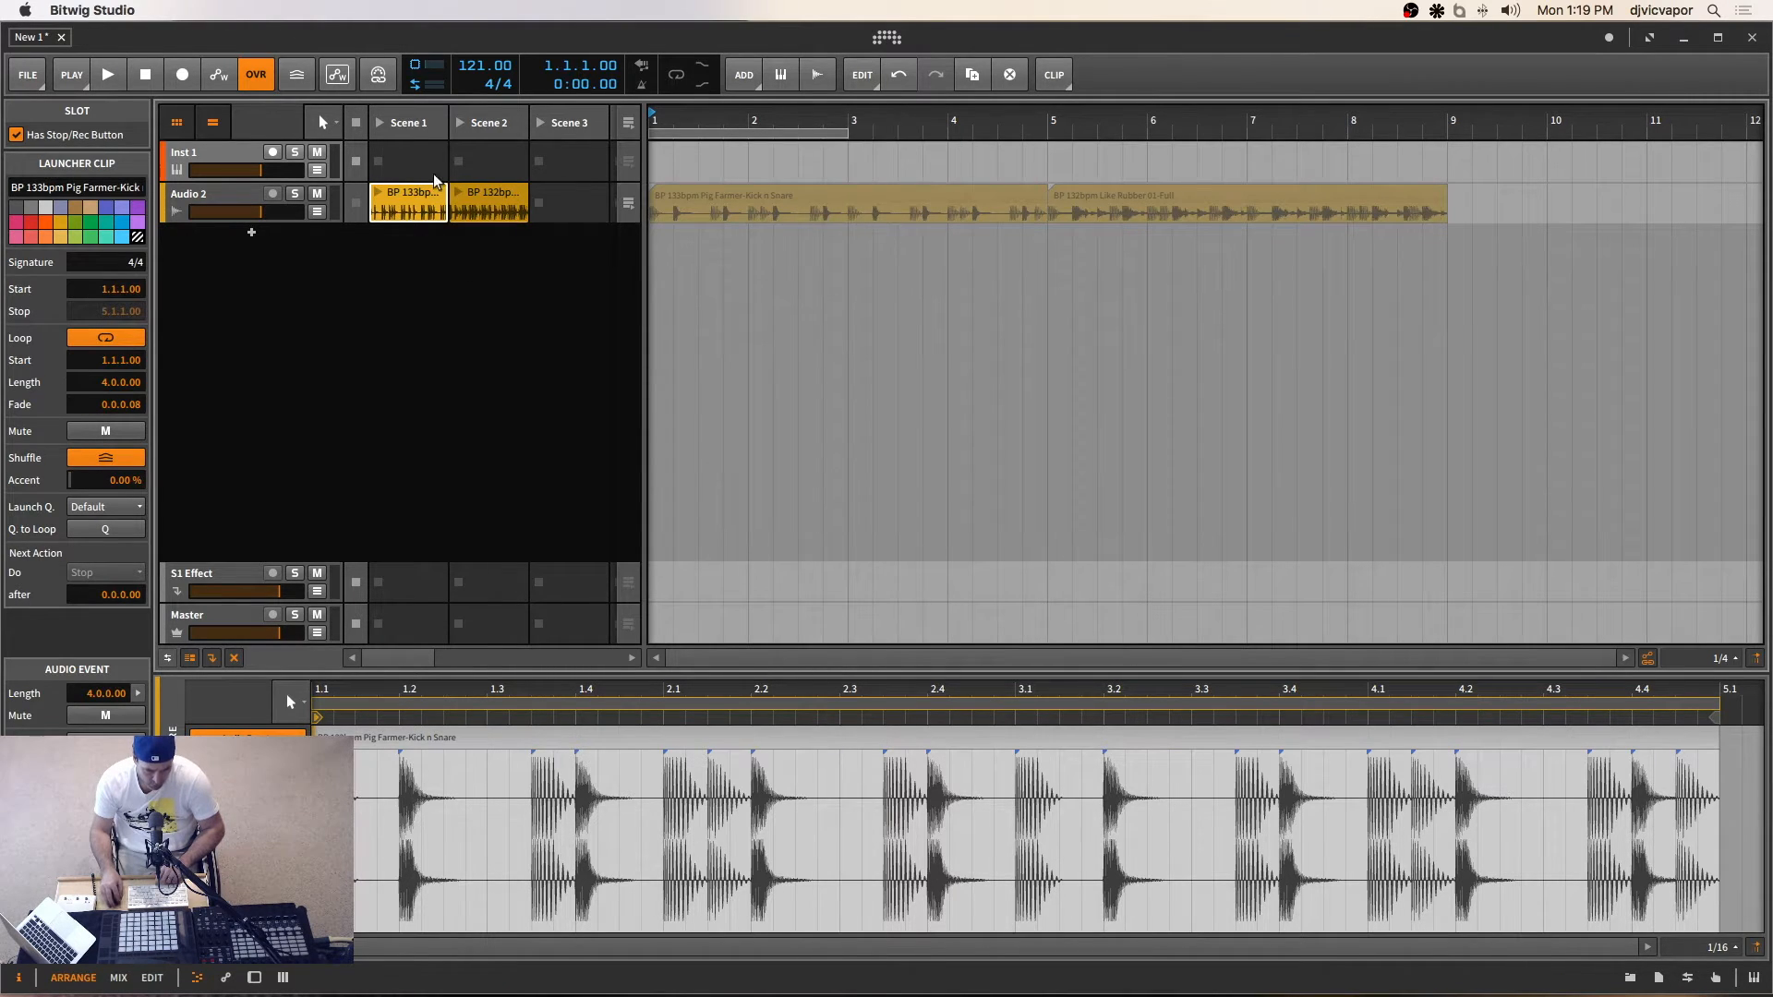
{"action": "mouse_move", "coordinate": [136, 125]}
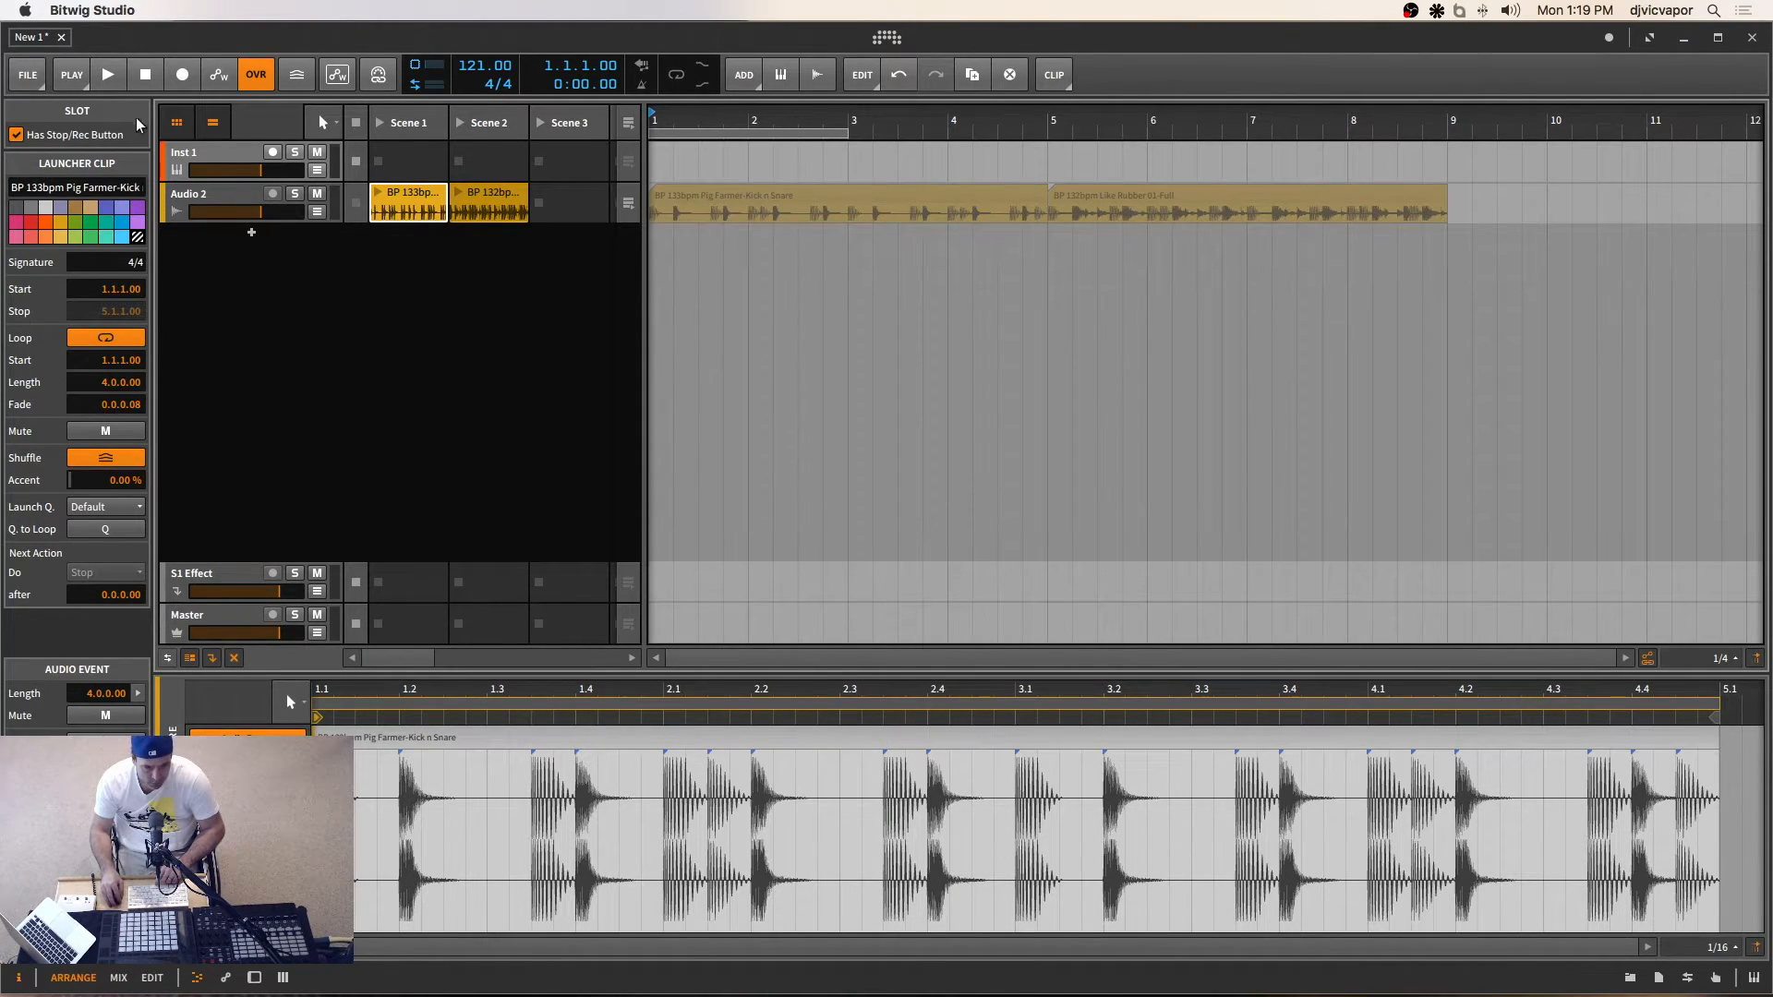
{"action": "left_click", "coordinate": [107, 74]}
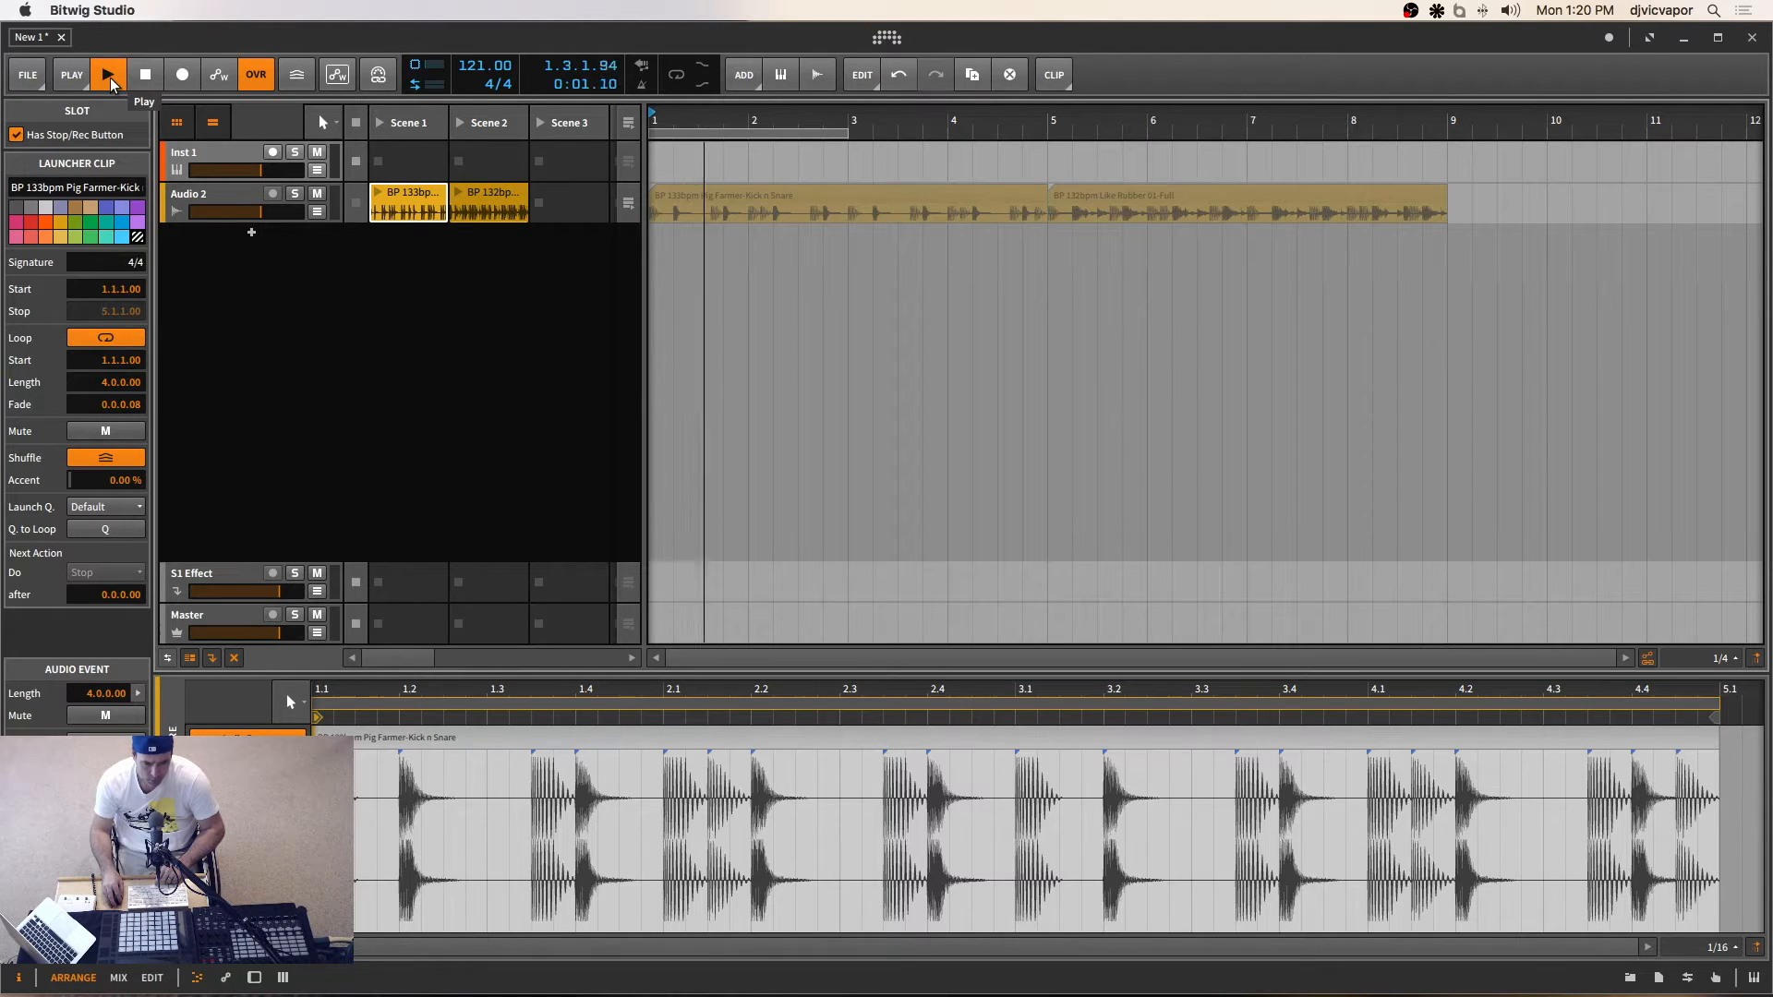
{"action": "left_click", "coordinate": [107, 74]}
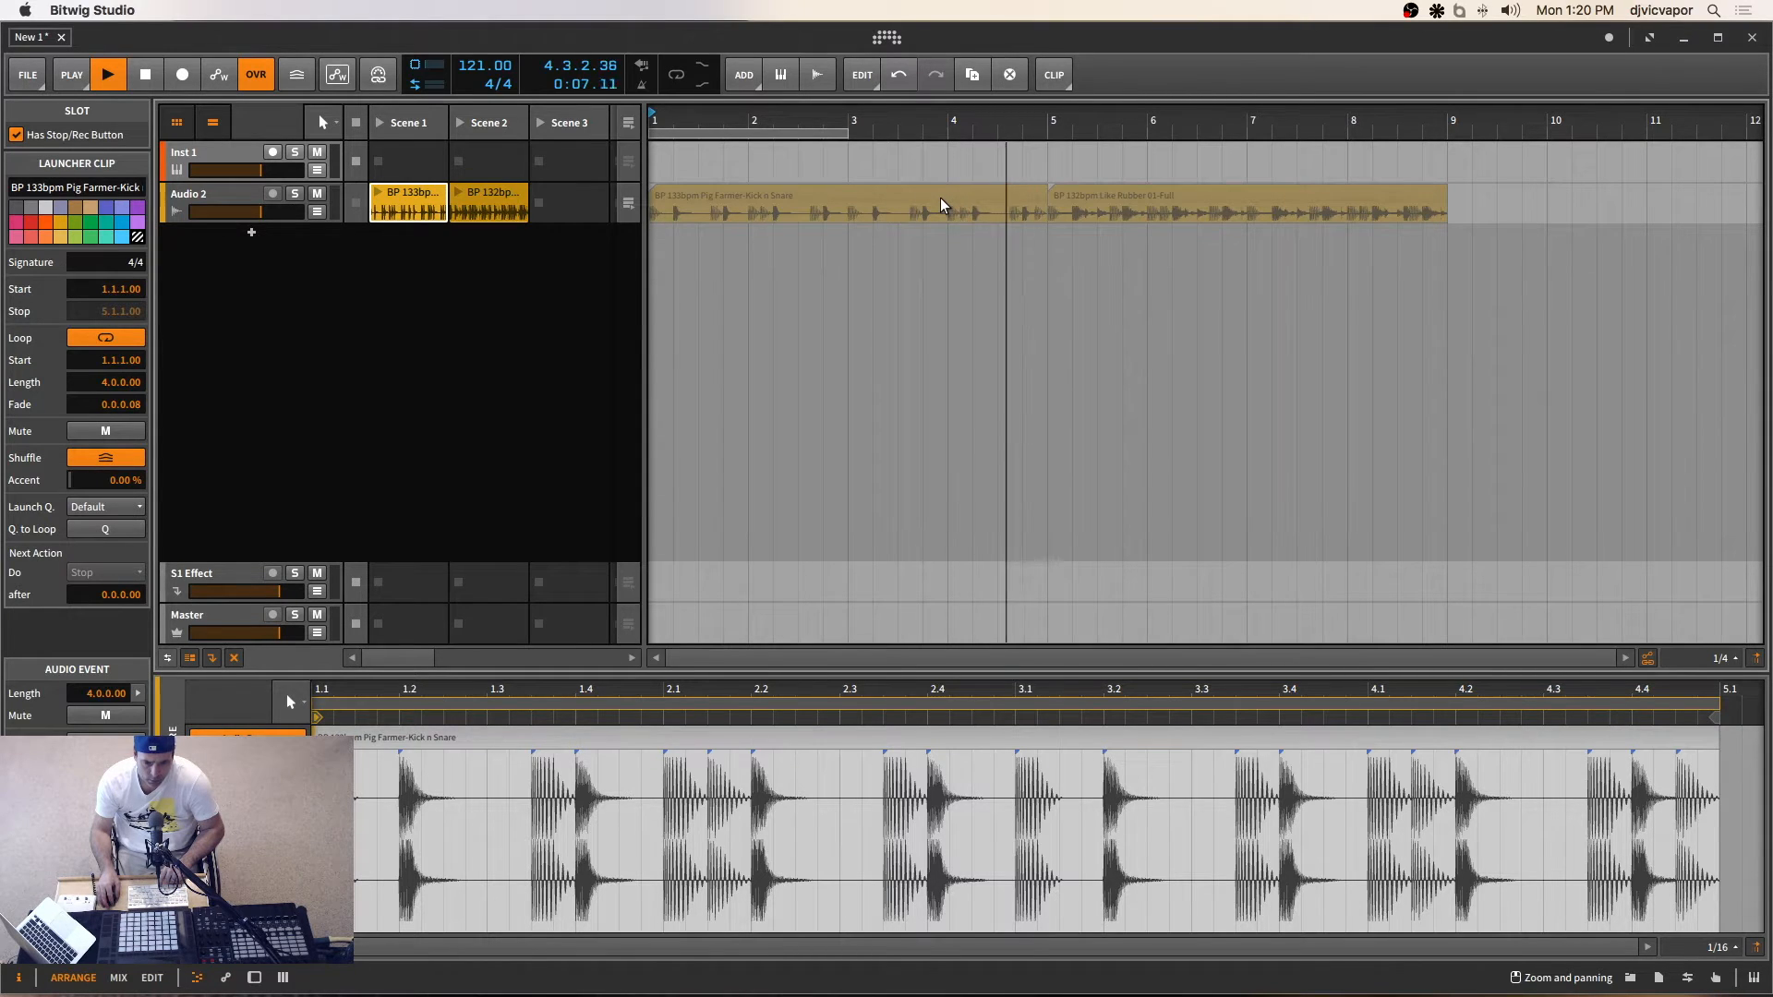
{"action": "left_click", "coordinate": [145, 74]}
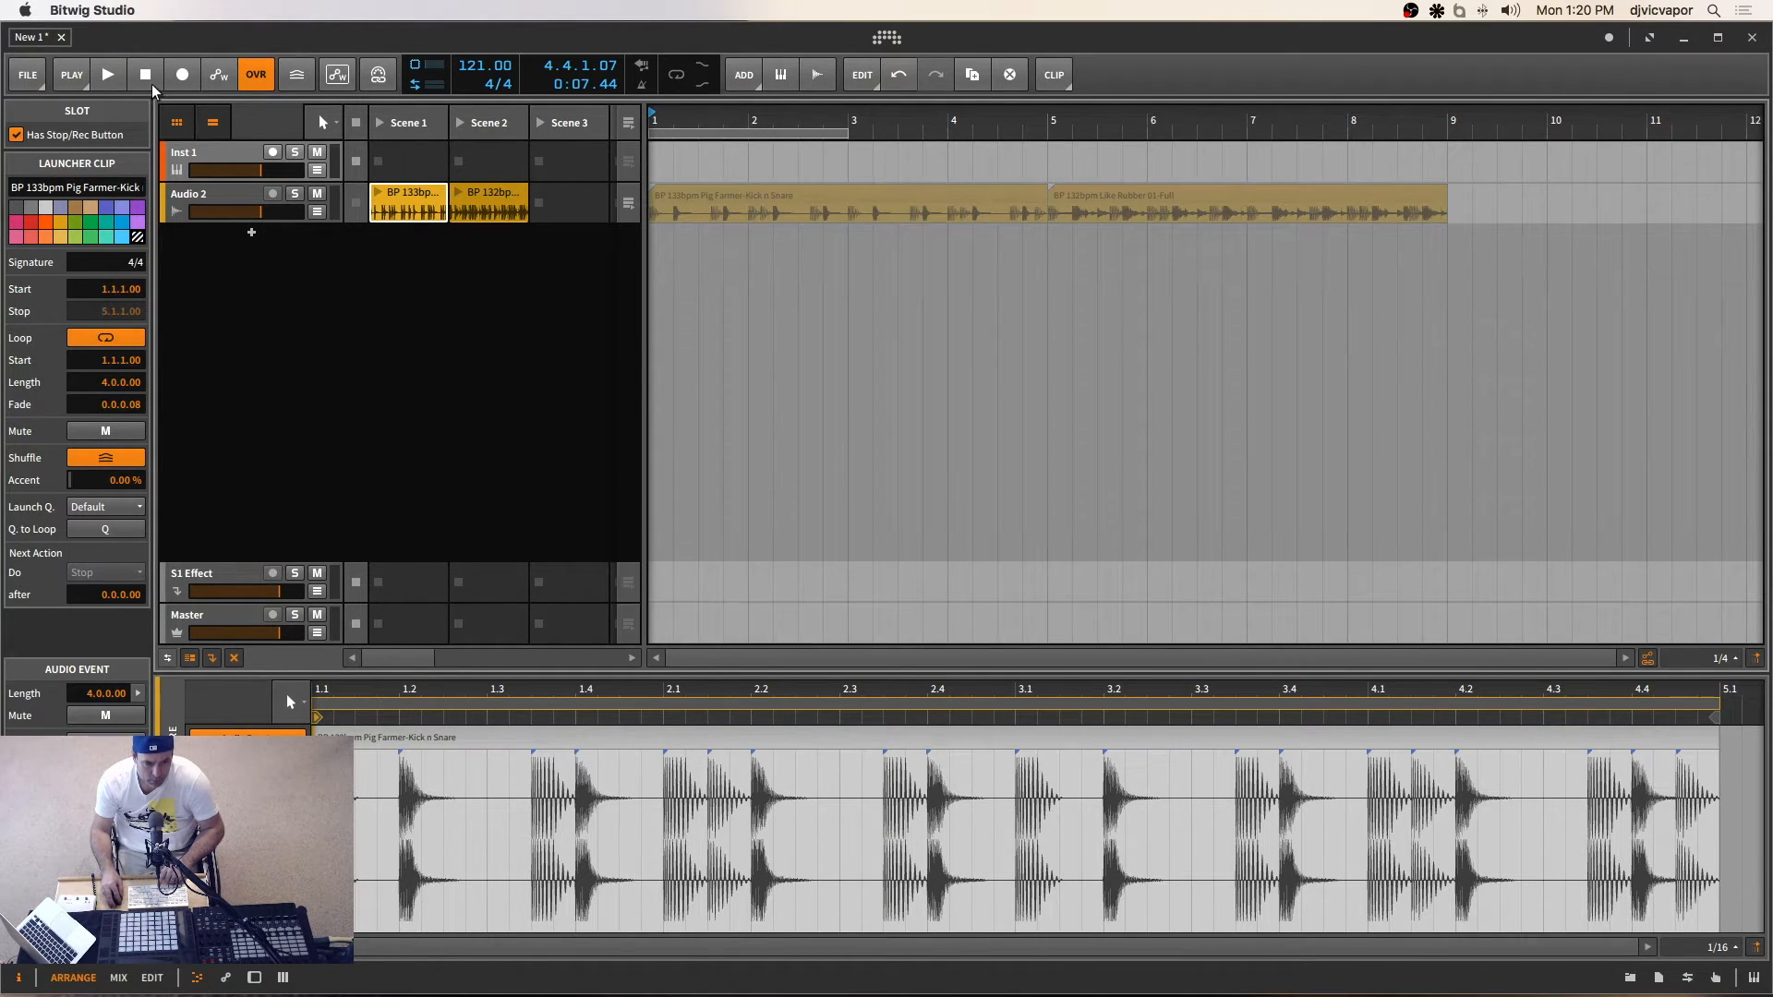
{"action": "left_click", "coordinate": [145, 74]}
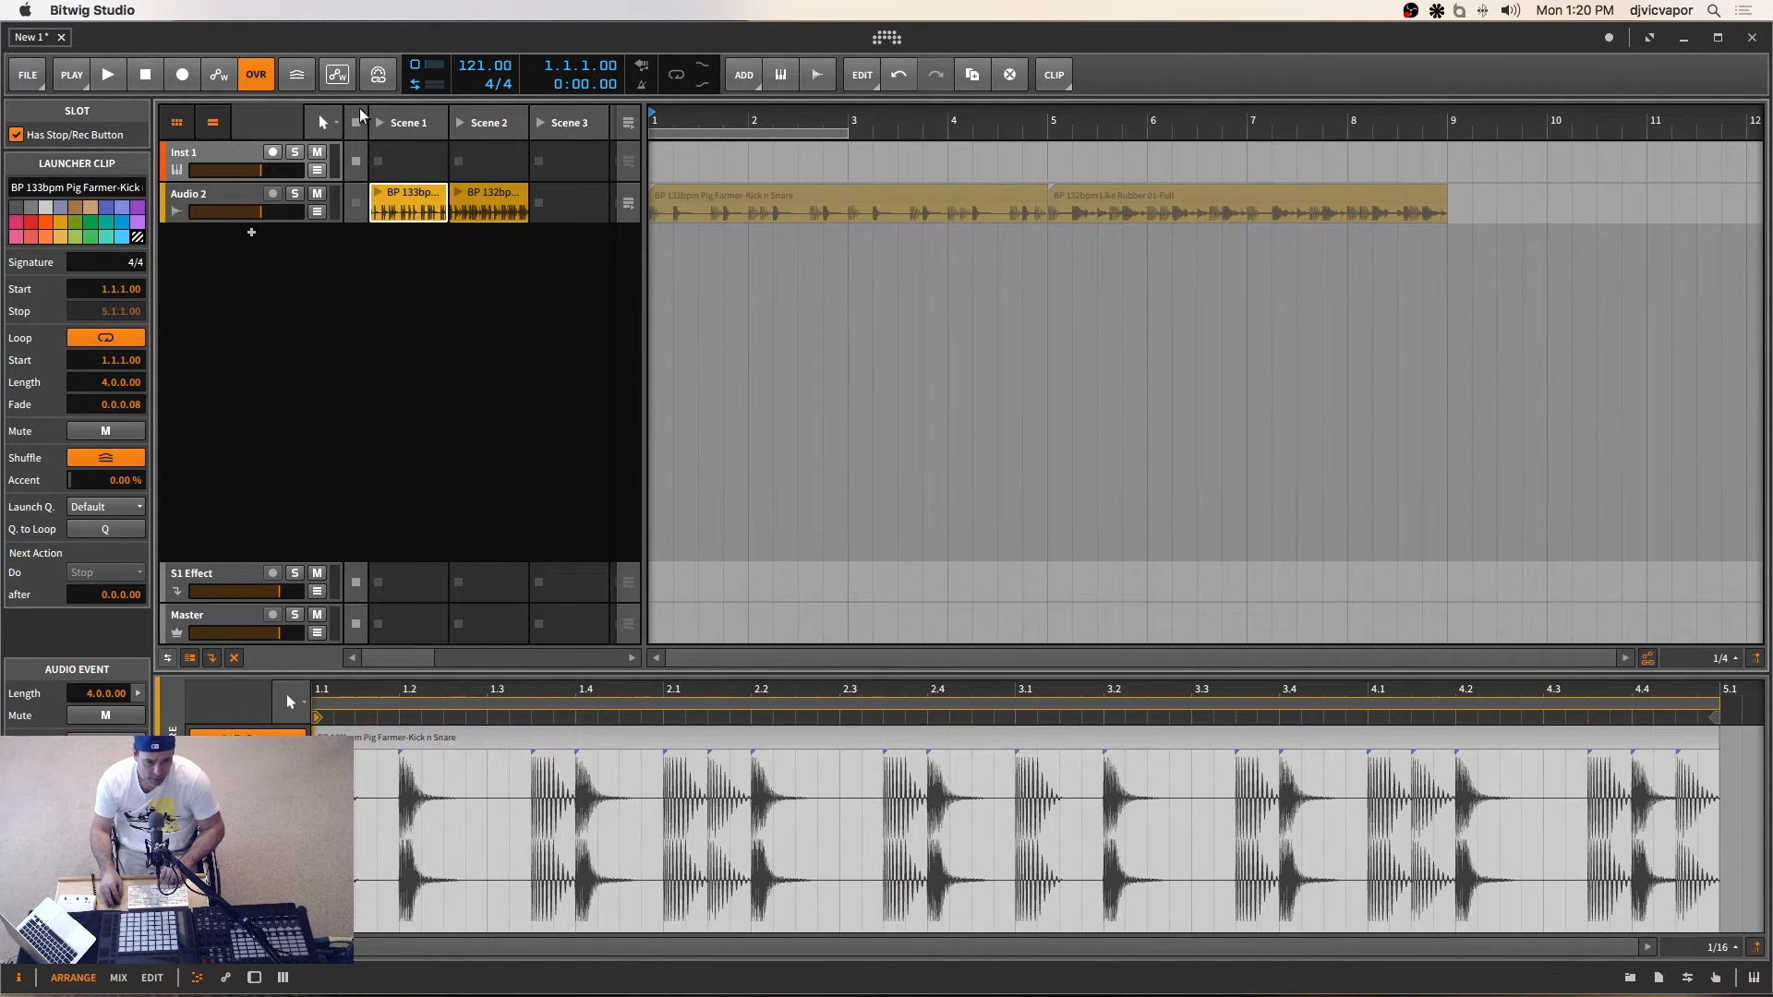
{"action": "mouse_move", "coordinate": [458, 234]}
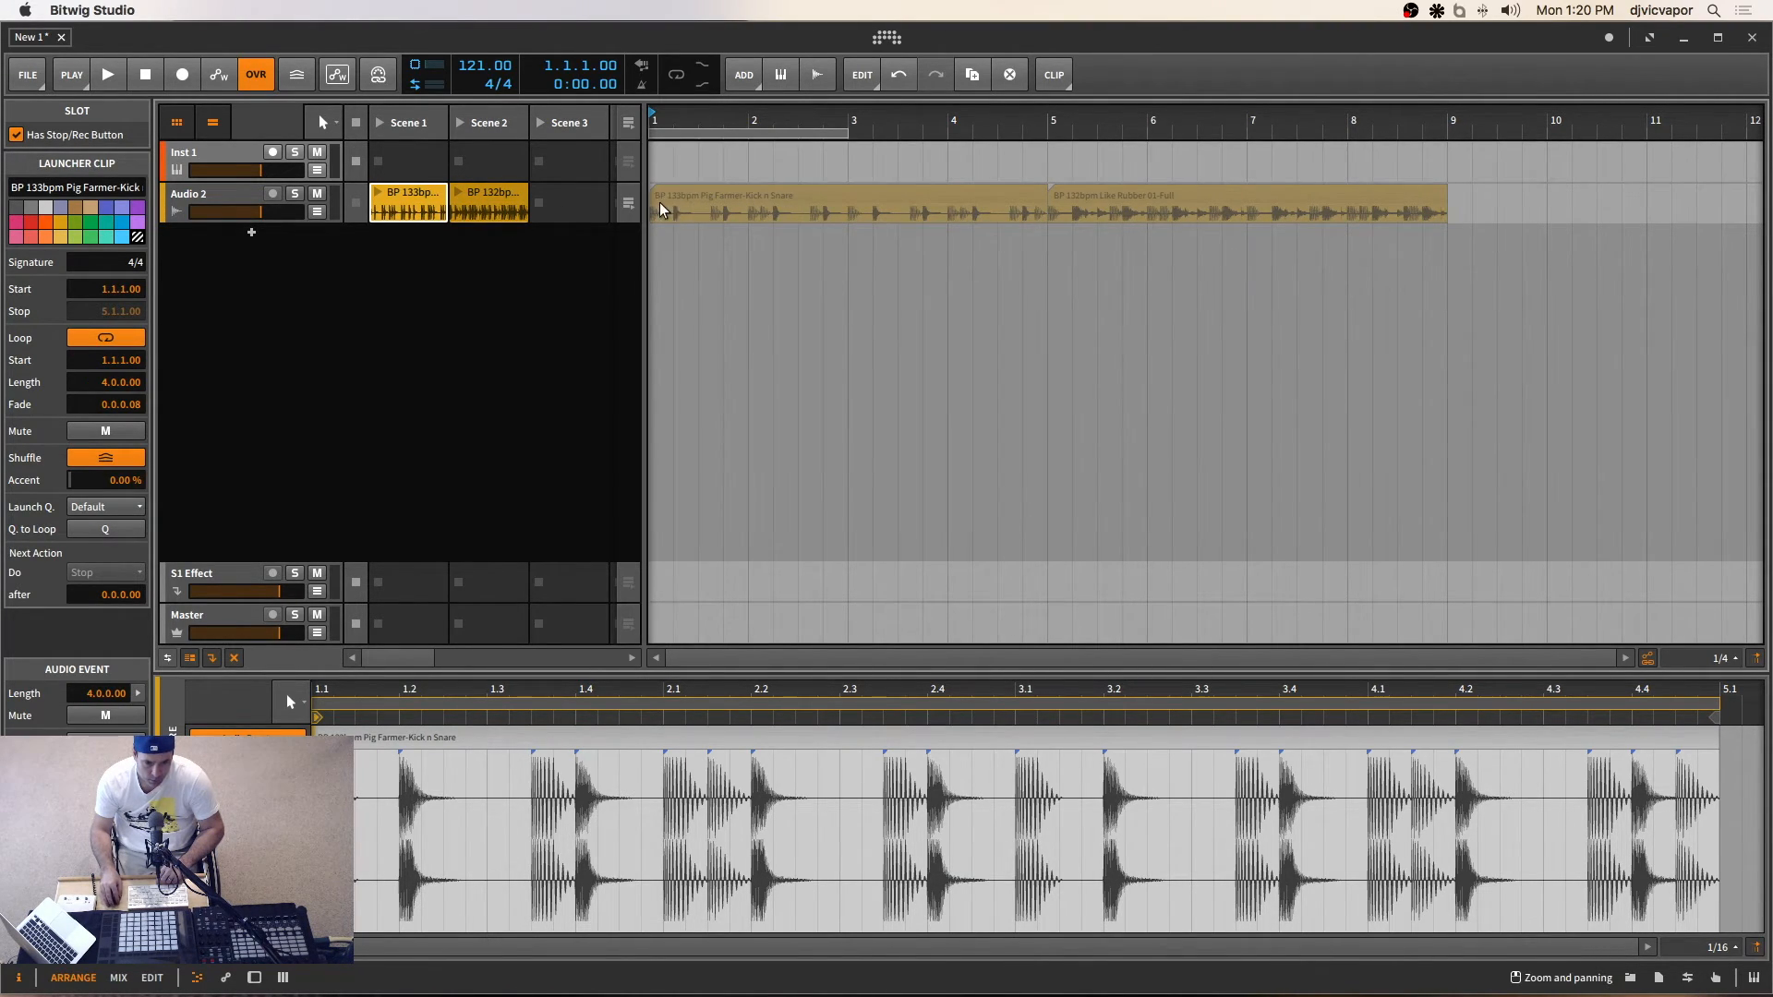
Return Audio 2 to its arrangement clips, then play the eight bars and stop.
{"action": "left_click", "coordinate": [770, 206]}
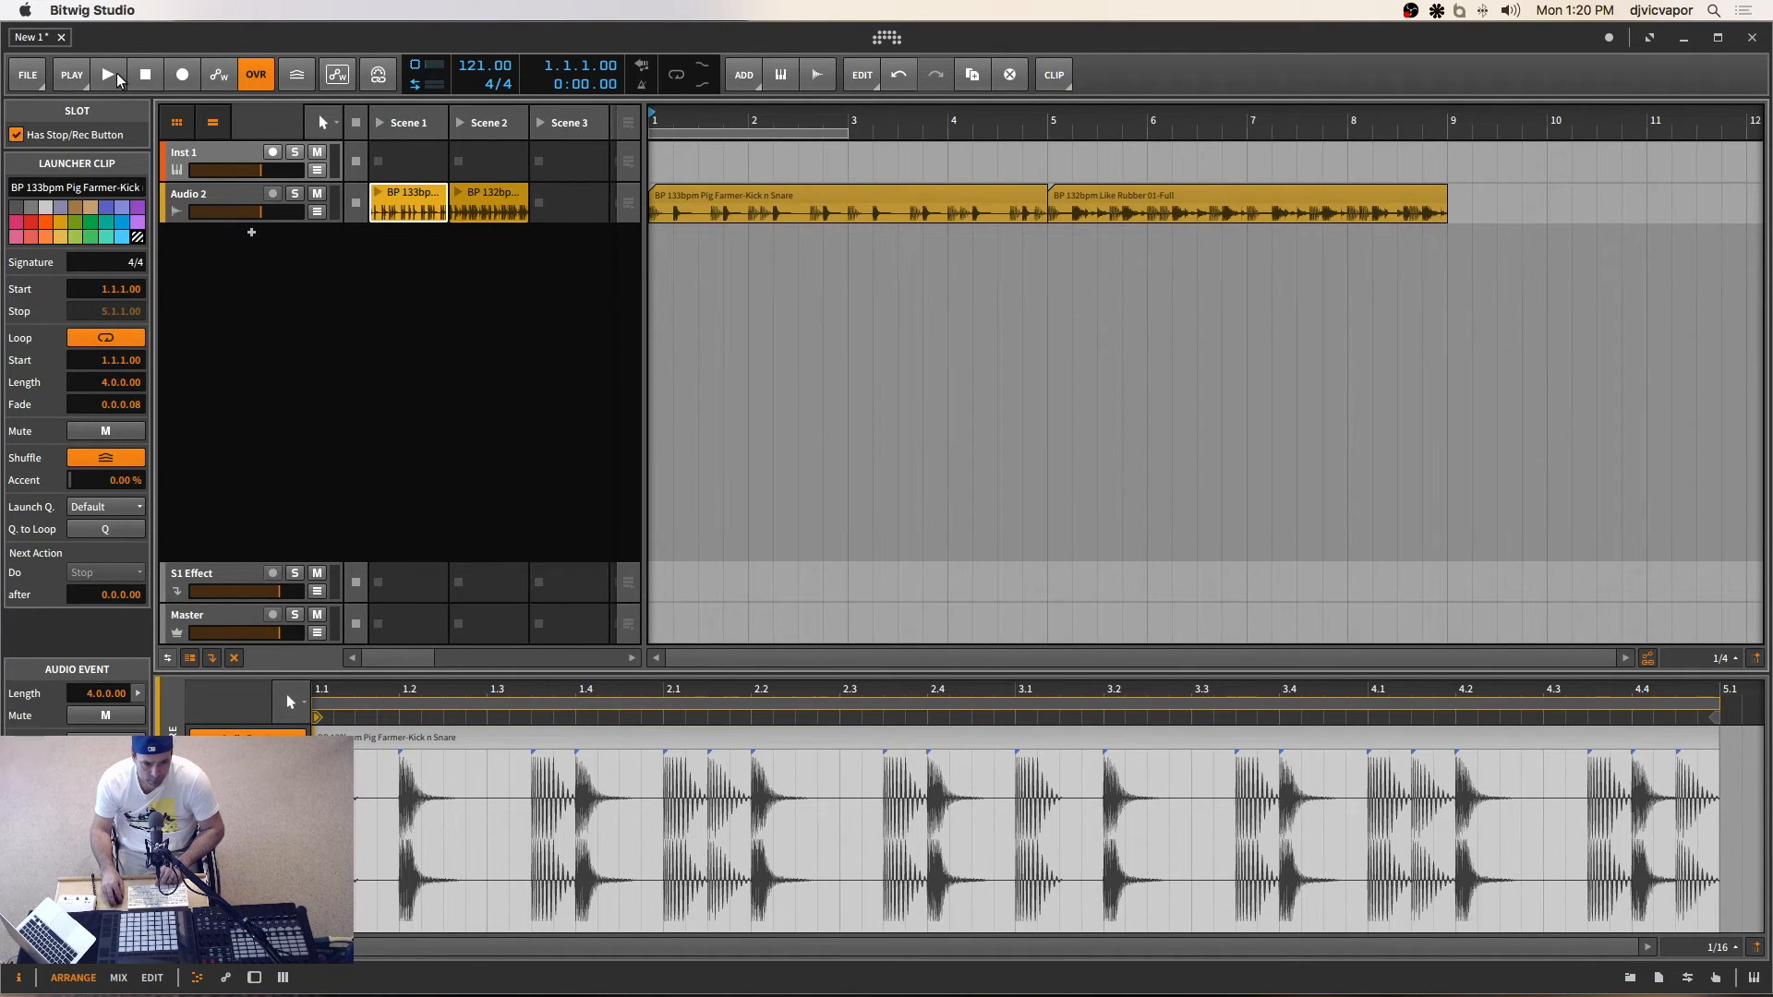
{"action": "left_click", "coordinate": [109, 75]}
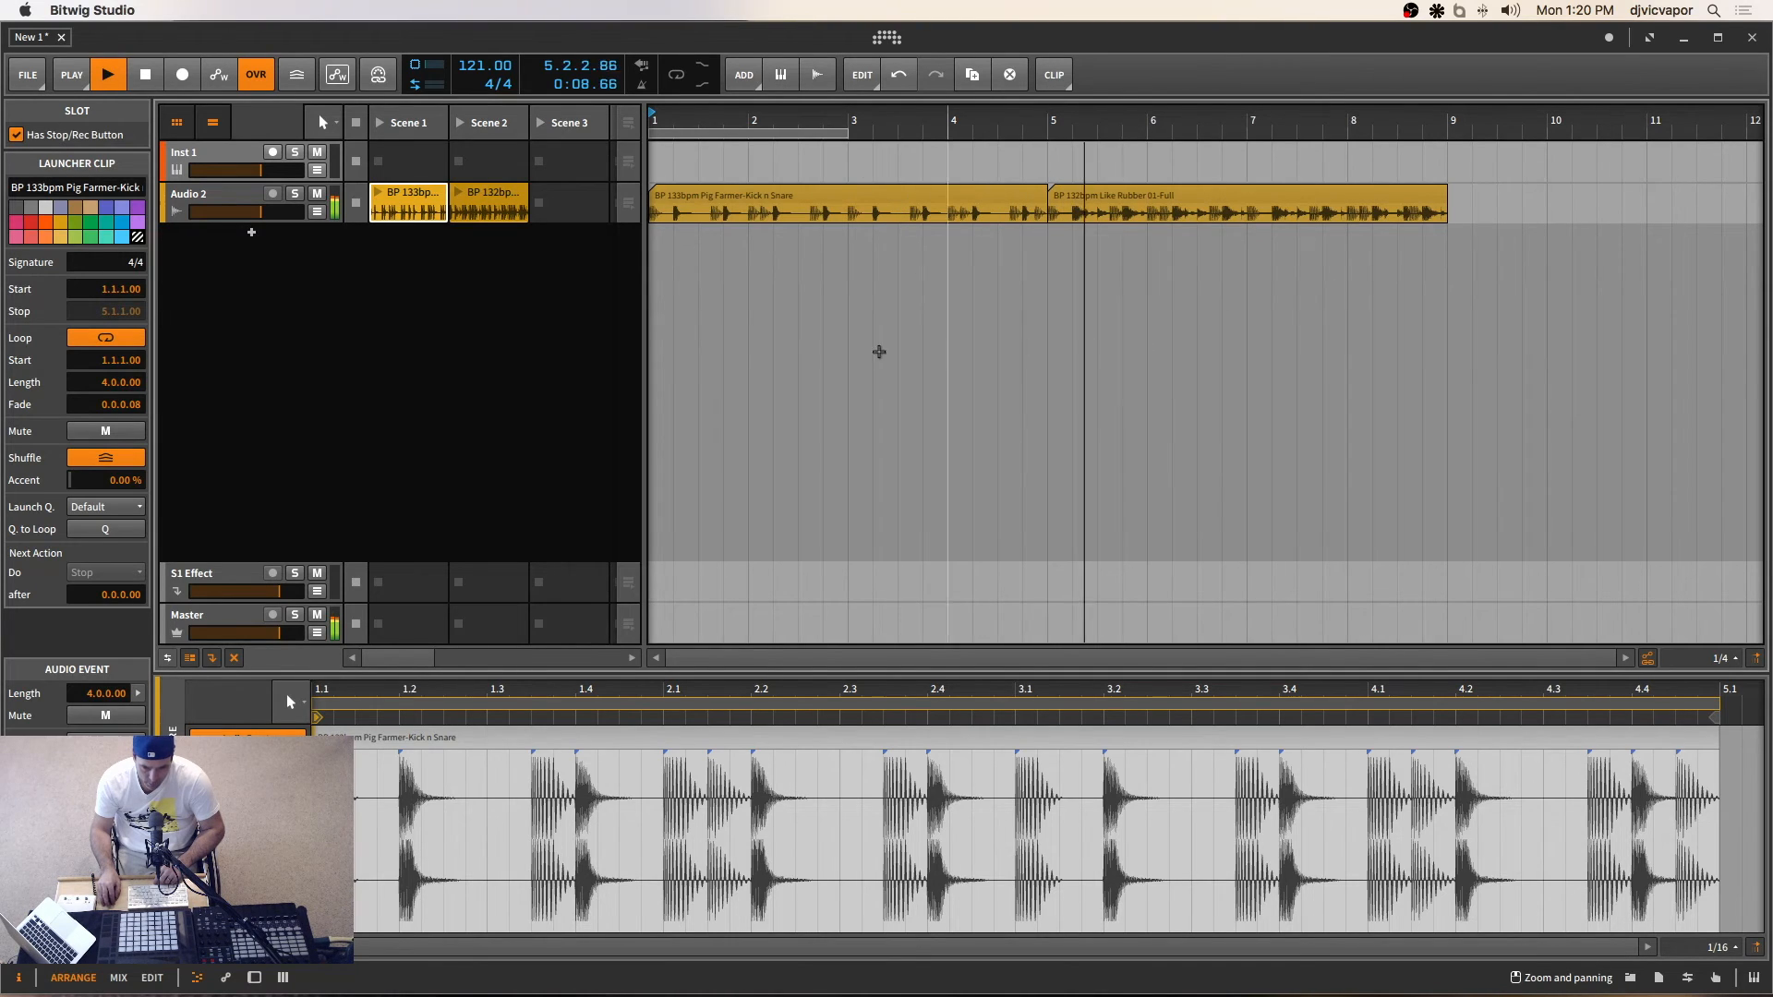
{"action": "left_click", "coordinate": [145, 74]}
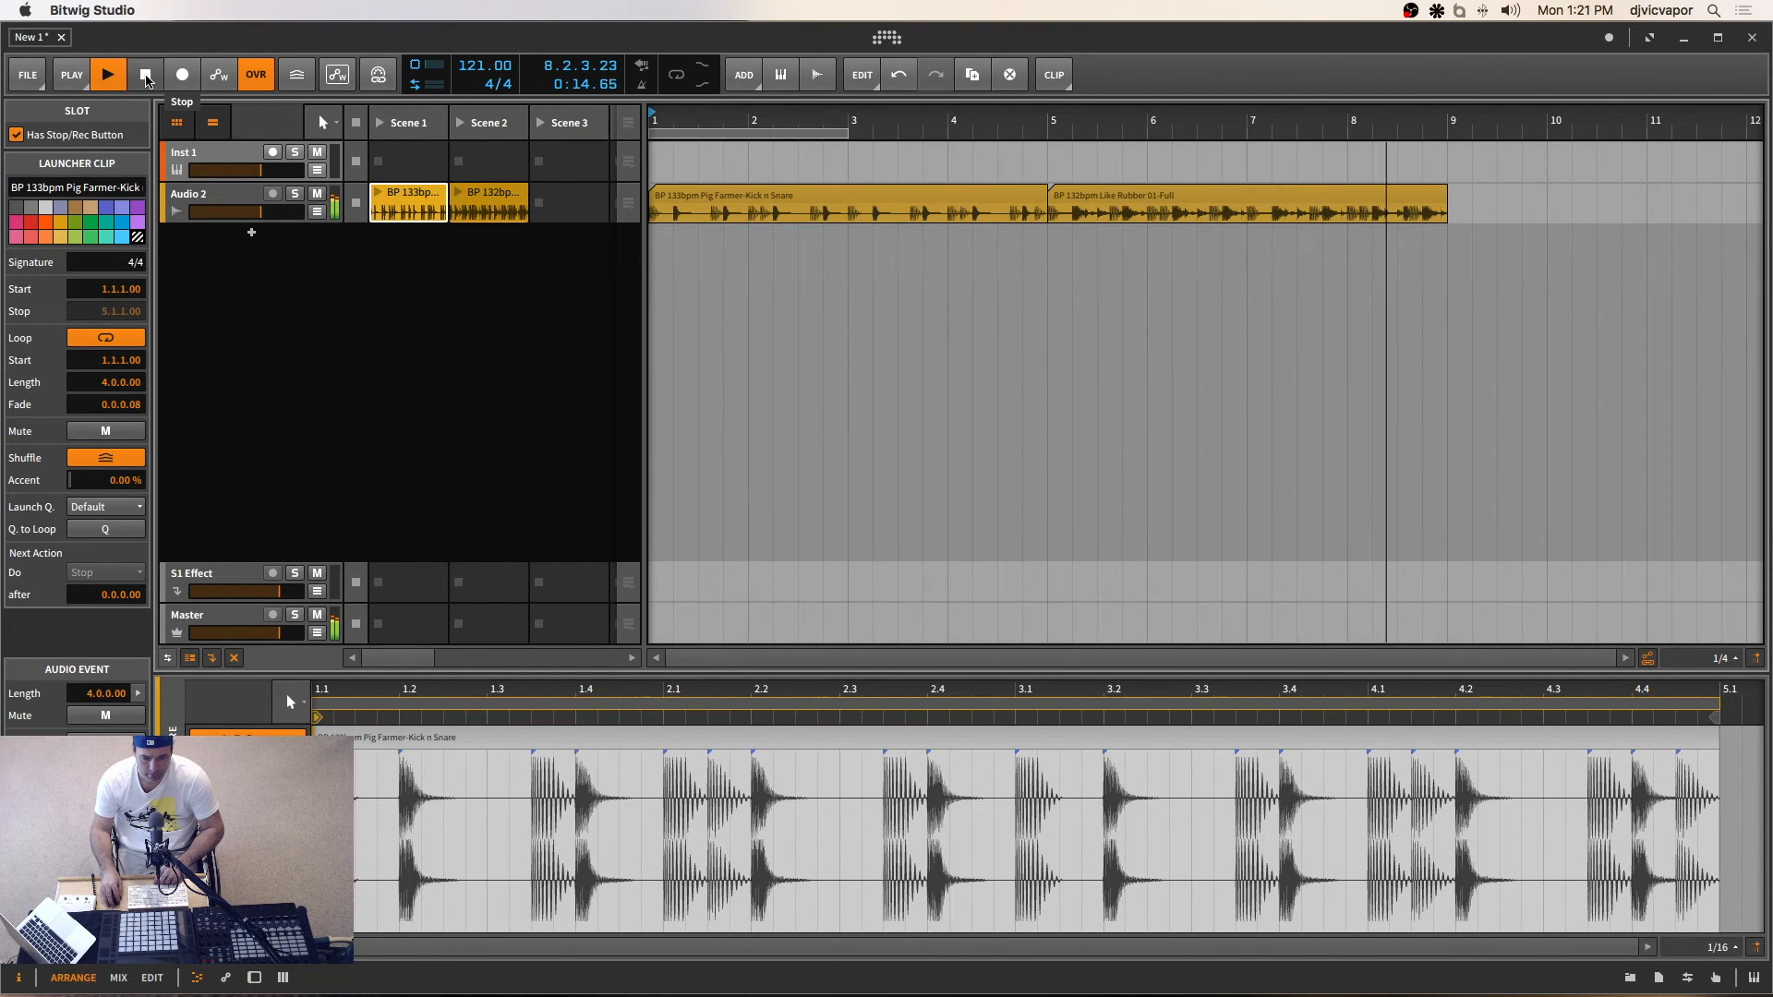
{"action": "left_click", "coordinate": [145, 73]}
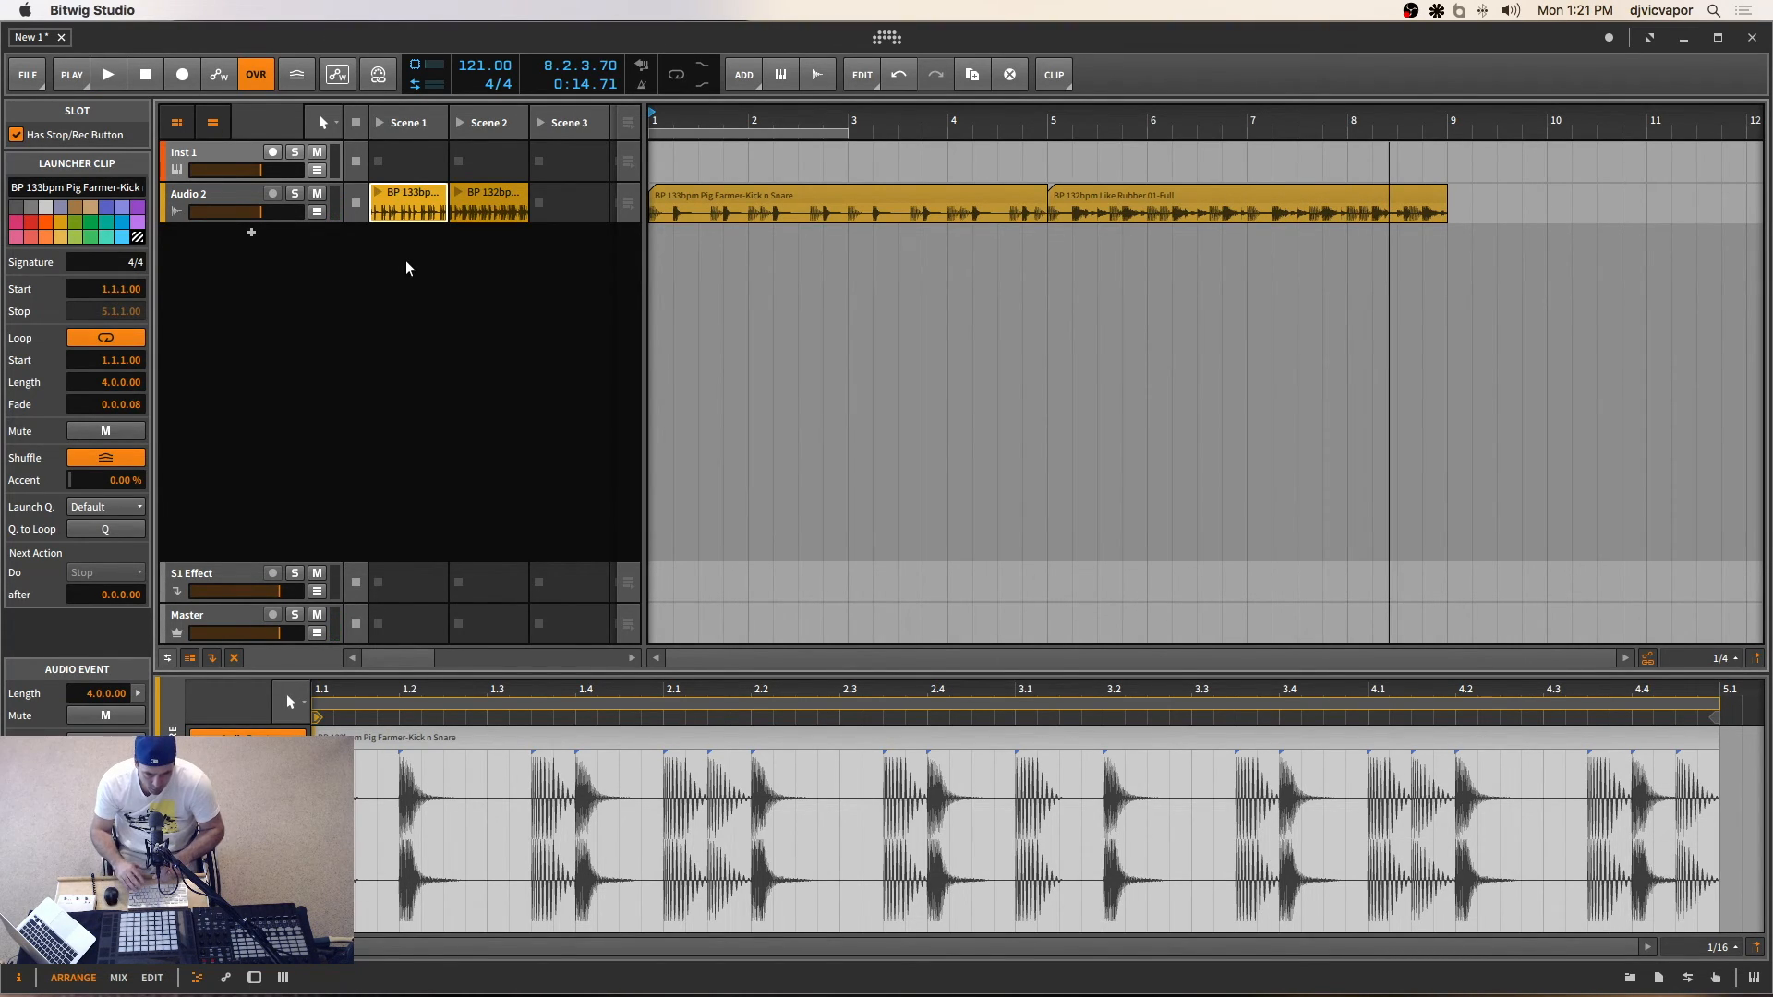